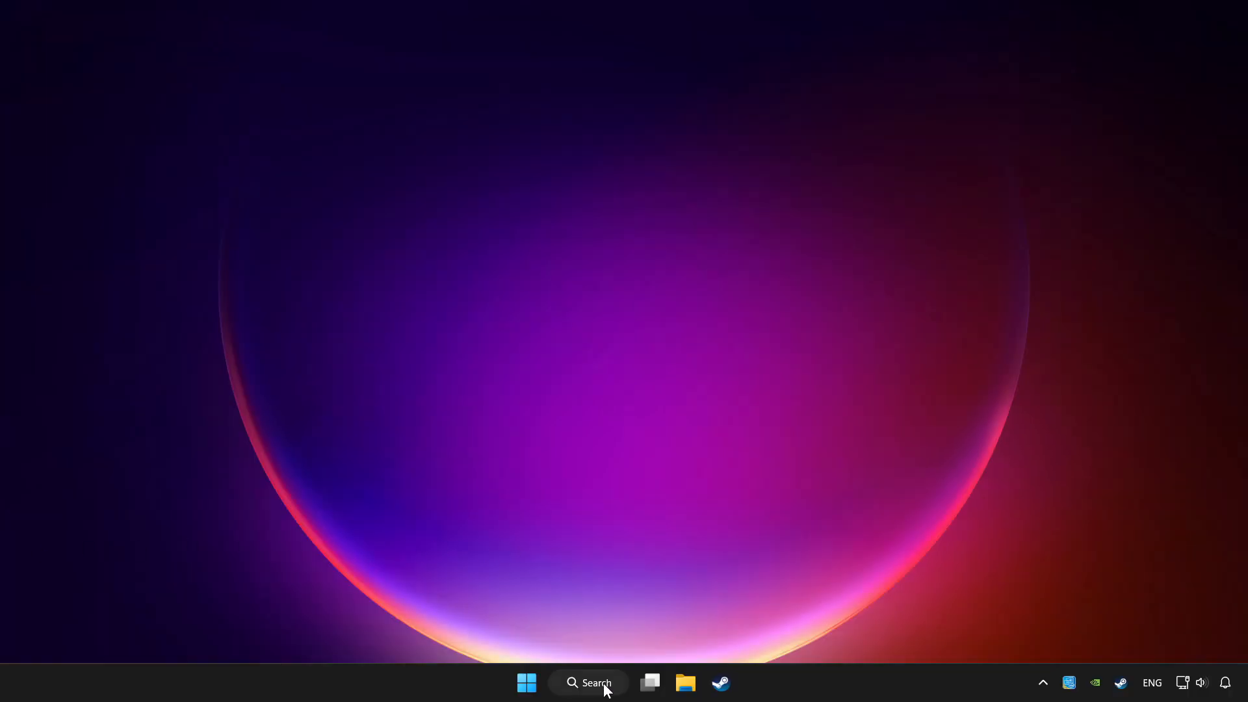
# Search Windows for "device Manager" so Device Manager appears as the best match
pyautogui.click(589, 681)
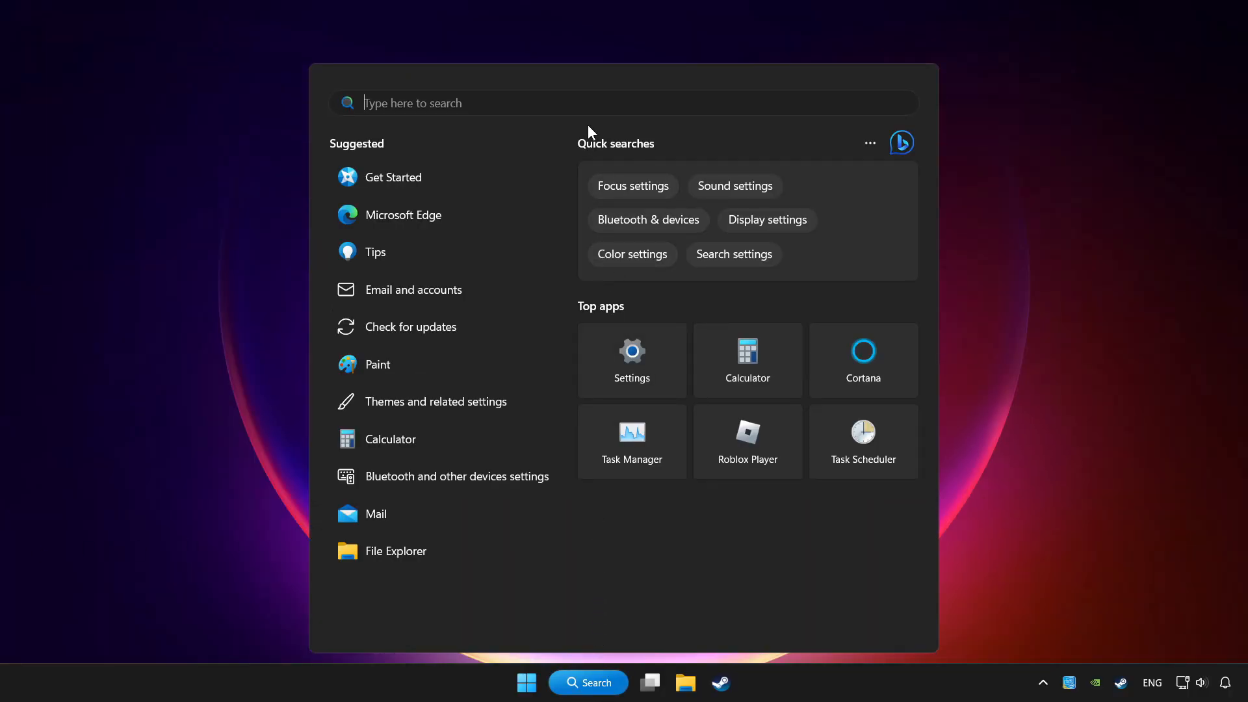
pyautogui.write('device Manager')
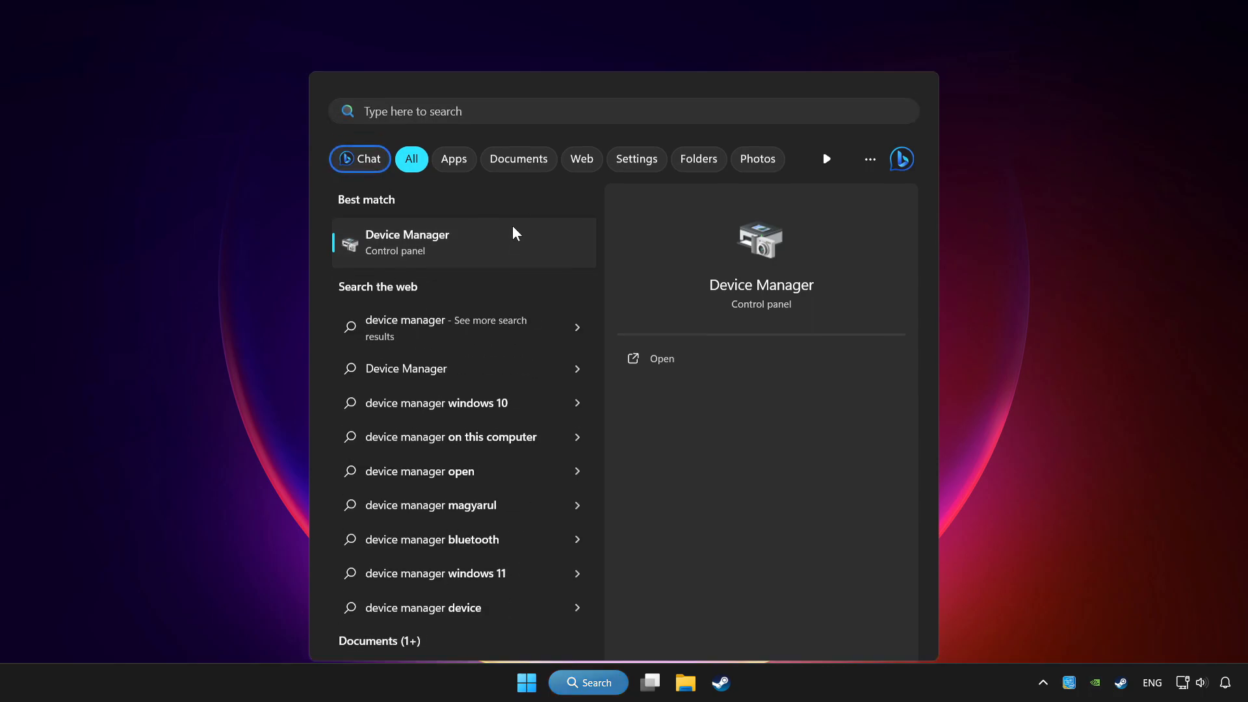
# Launch Device Manager, expand Xbox 360 Peripherals, and right-click Xbox 360 Controller for Windows
pyautogui.click(660, 358)
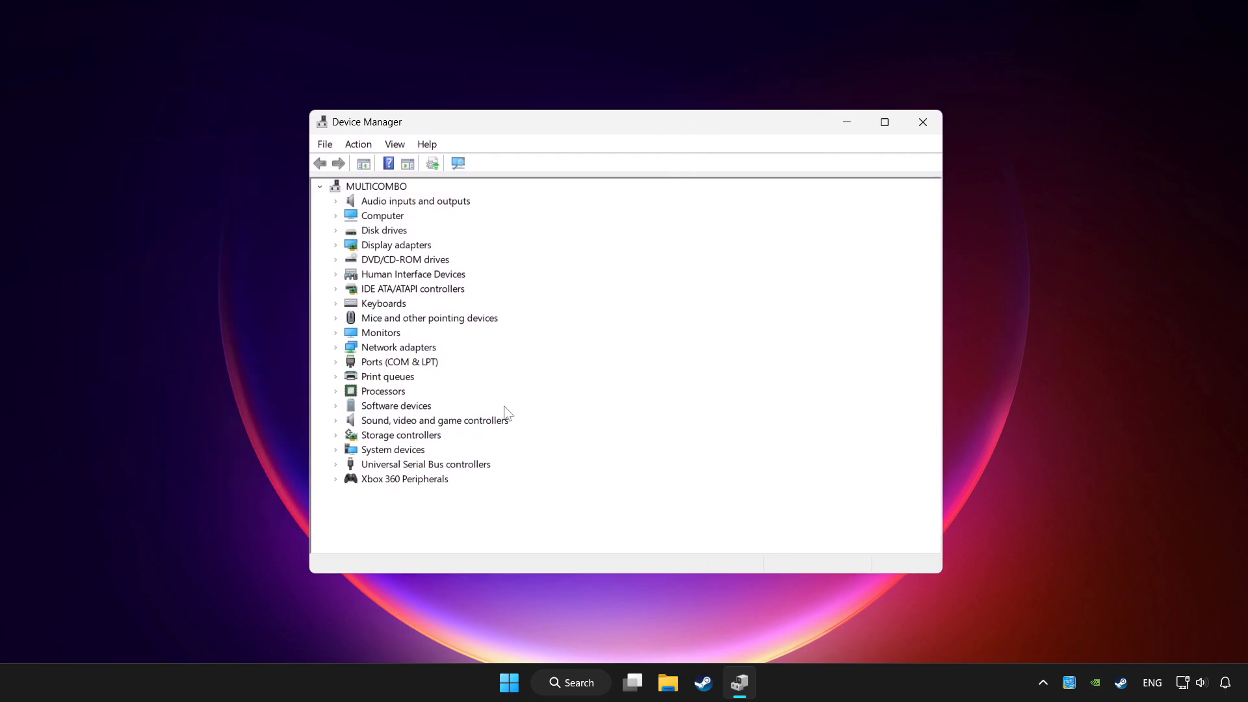
pyautogui.click(405, 478)
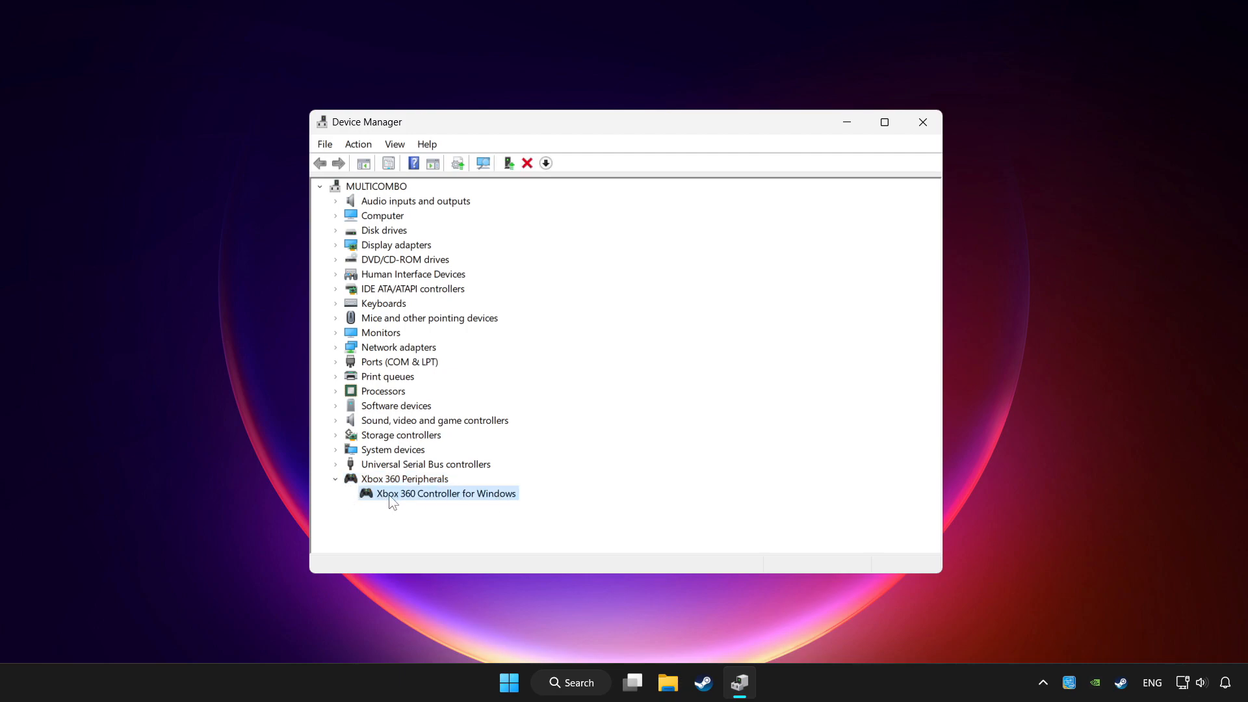
pyautogui.rightClick(446, 493)
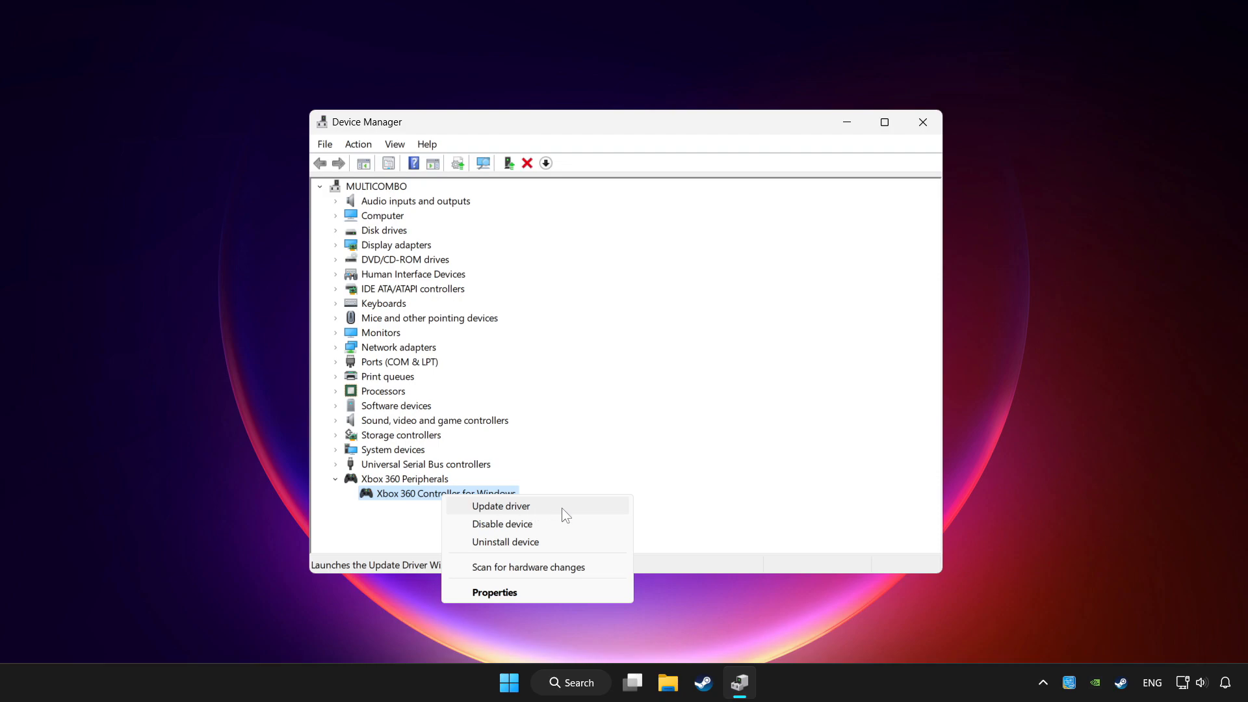
# Run an automatic driver search for the Xbox 360 controller and dismiss the already-installed result
pyautogui.click(501, 505)
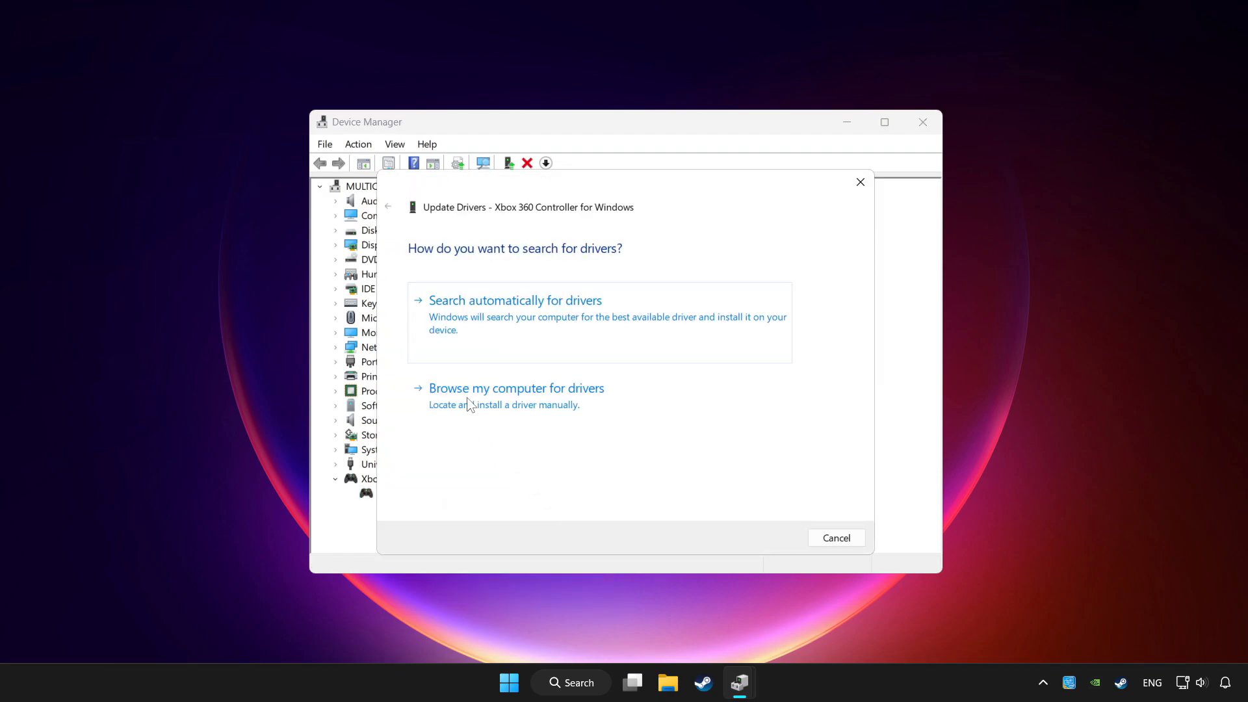
pyautogui.moveTo(557, 325)
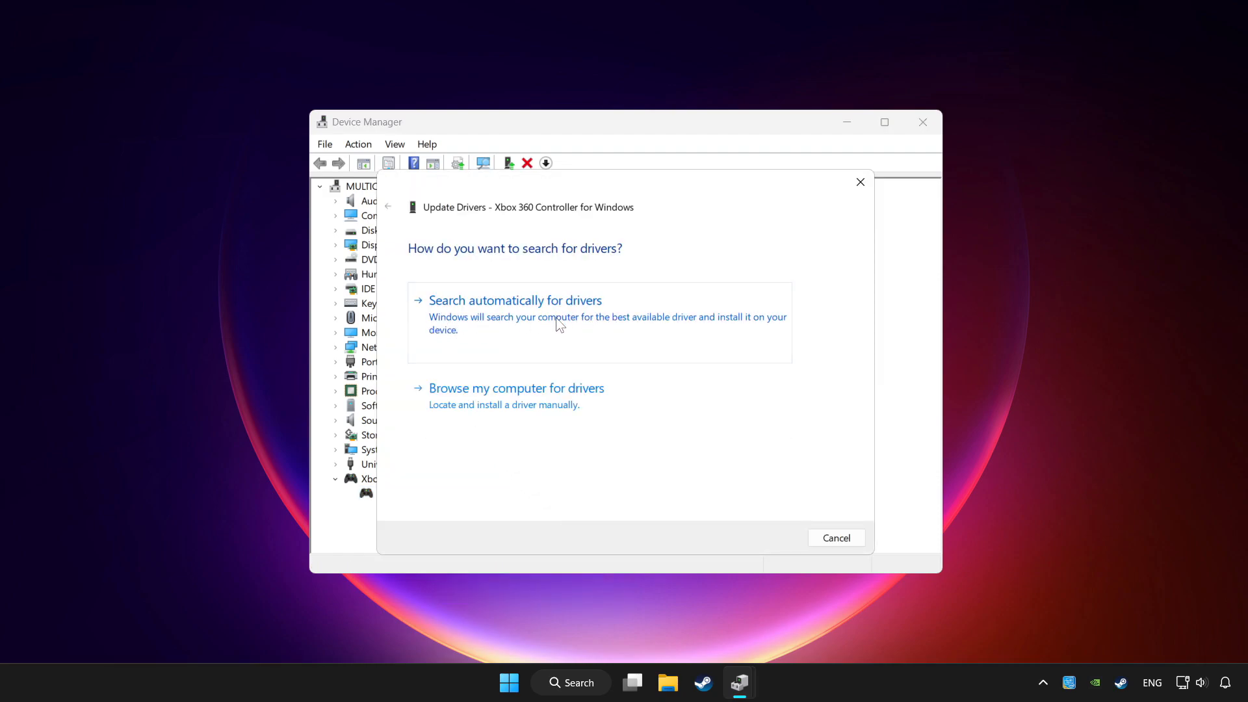
pyautogui.click(514, 300)
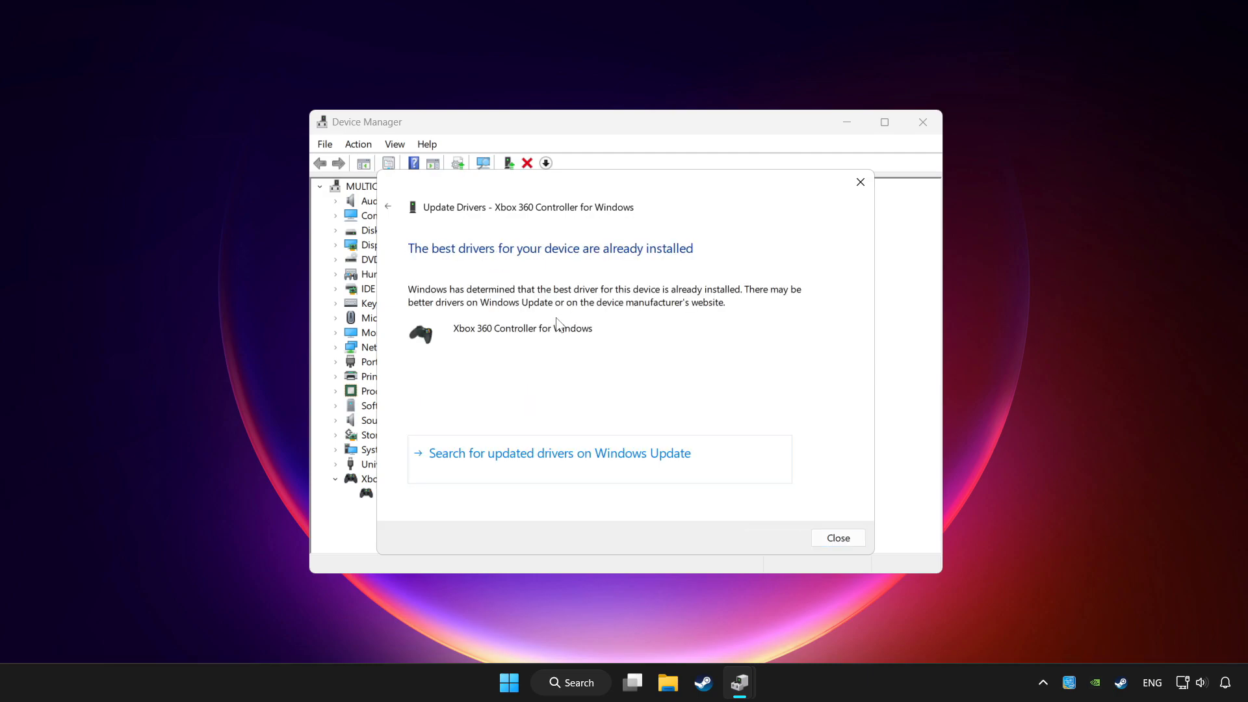
pyautogui.moveTo(837, 538)
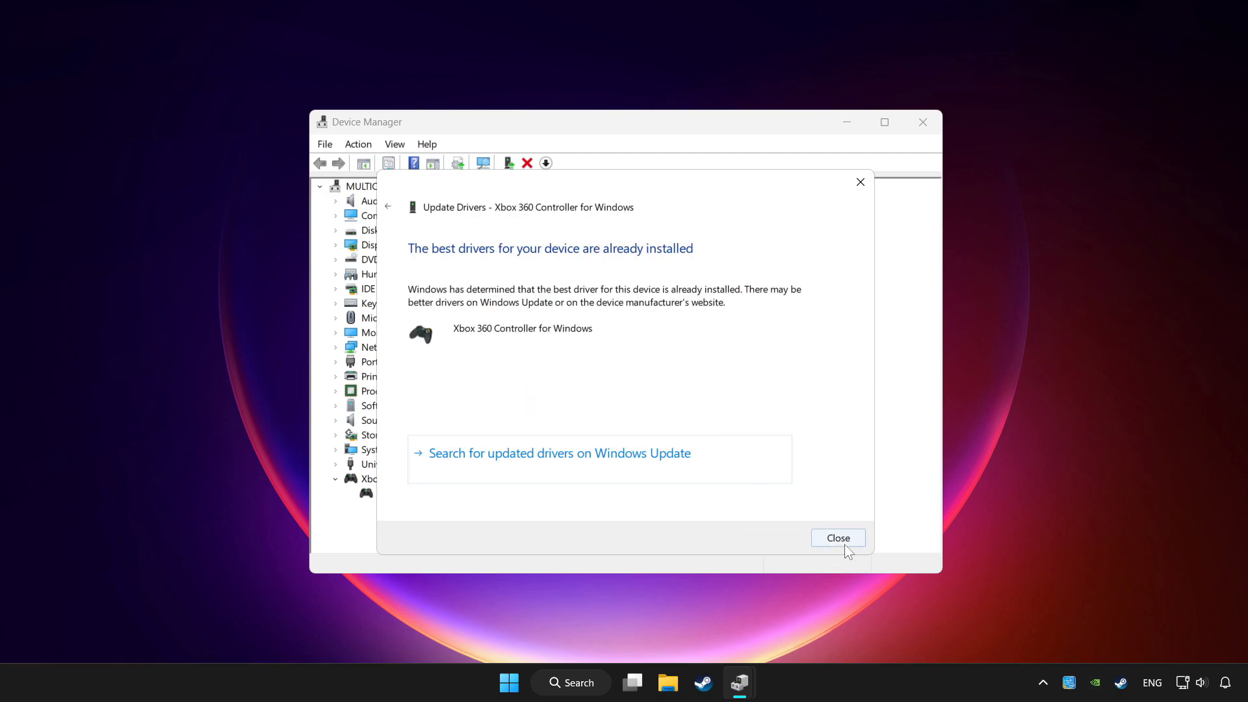
pyautogui.click(837, 538)
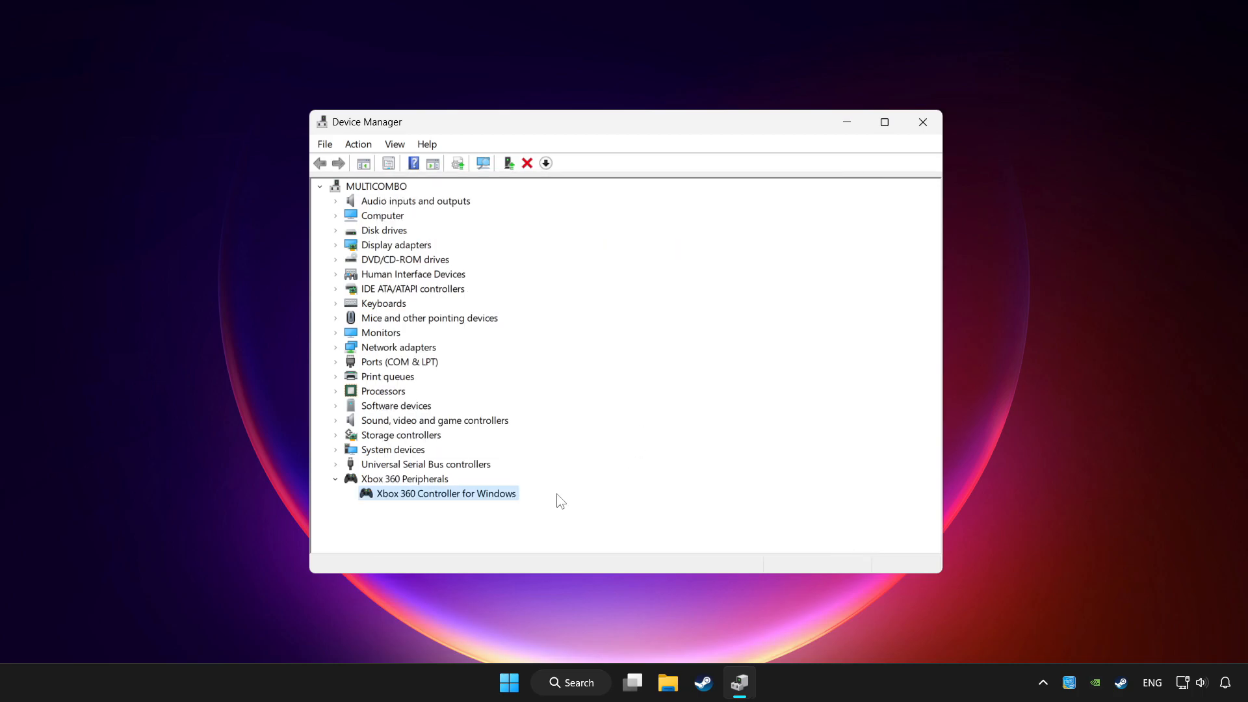
# Disable the Xbox 360 Controller for Windows device and confirm with Yes
pyautogui.rightClick(446, 493)
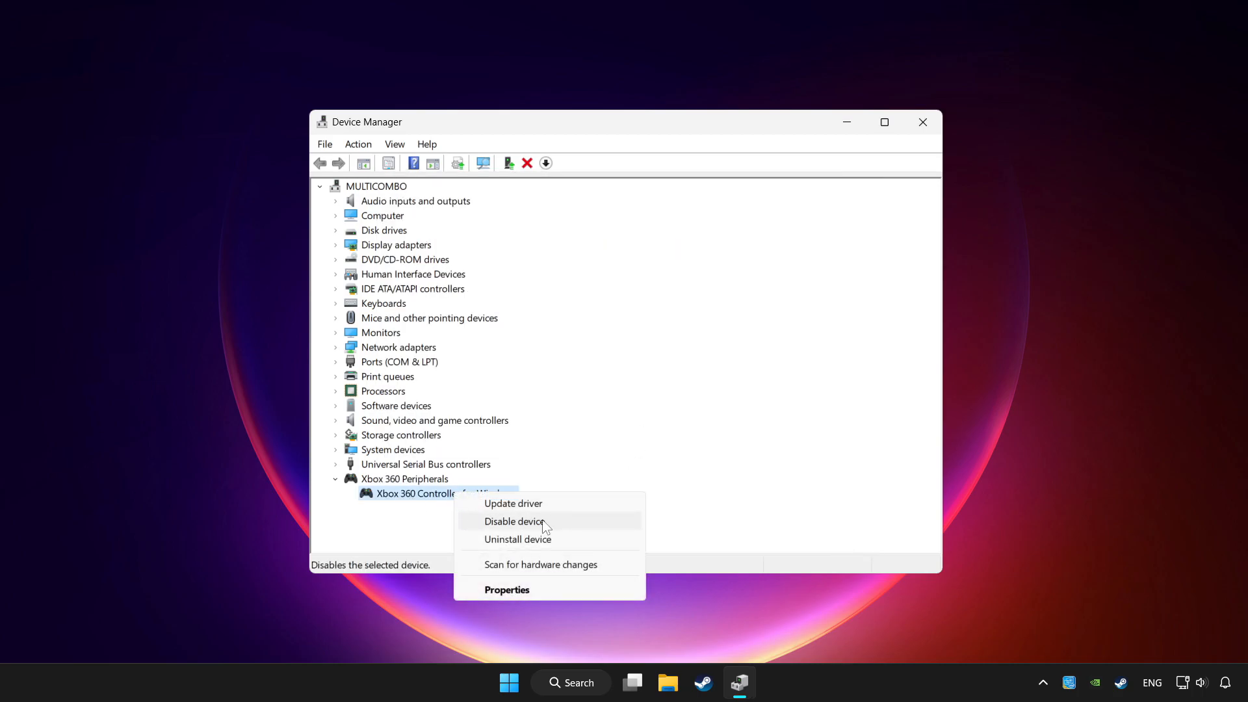
pyautogui.click(513, 521)
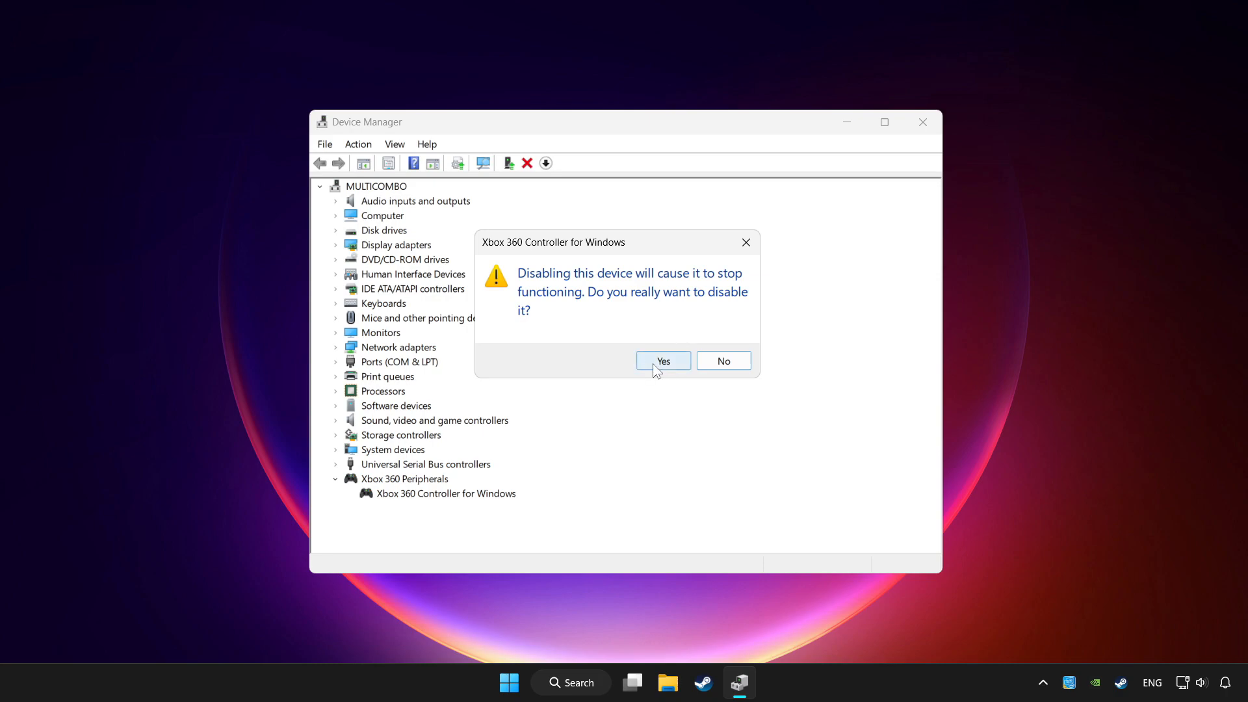
pyautogui.click(663, 360)
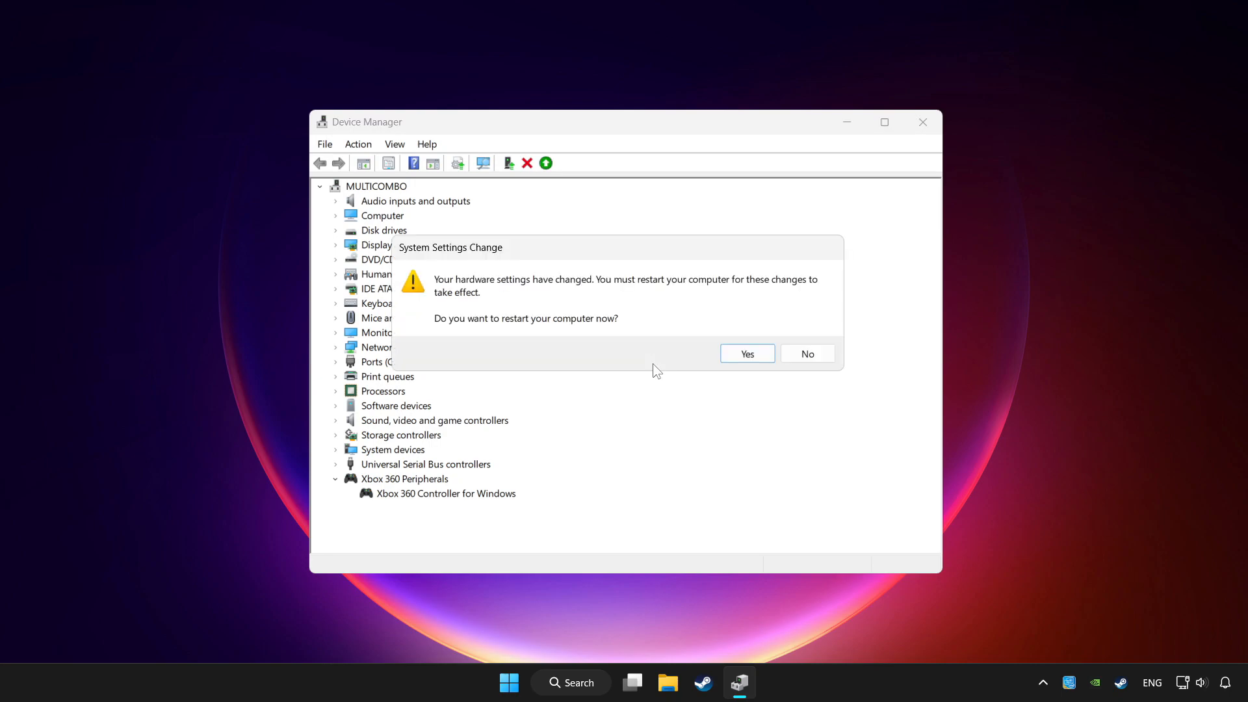
pyautogui.moveTo(767, 367)
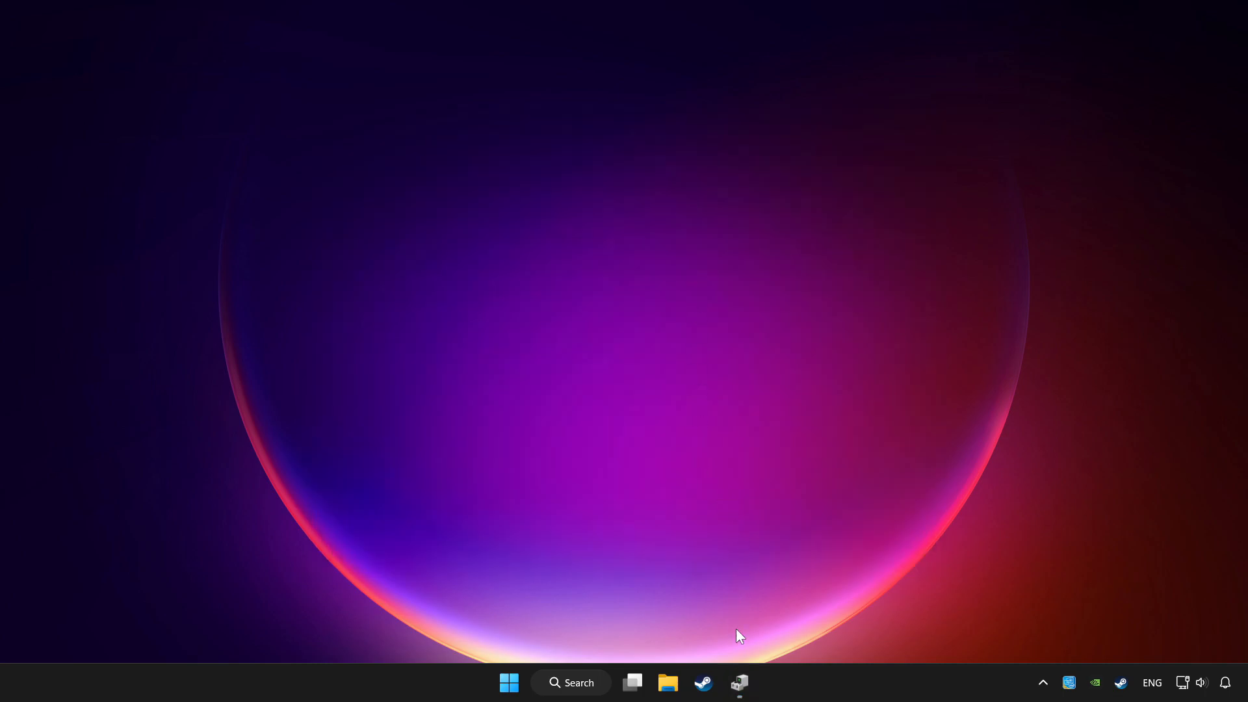
# Restore Device Manager, enable the Xbox 360 controller again, and close the window
pyautogui.click(738, 683)
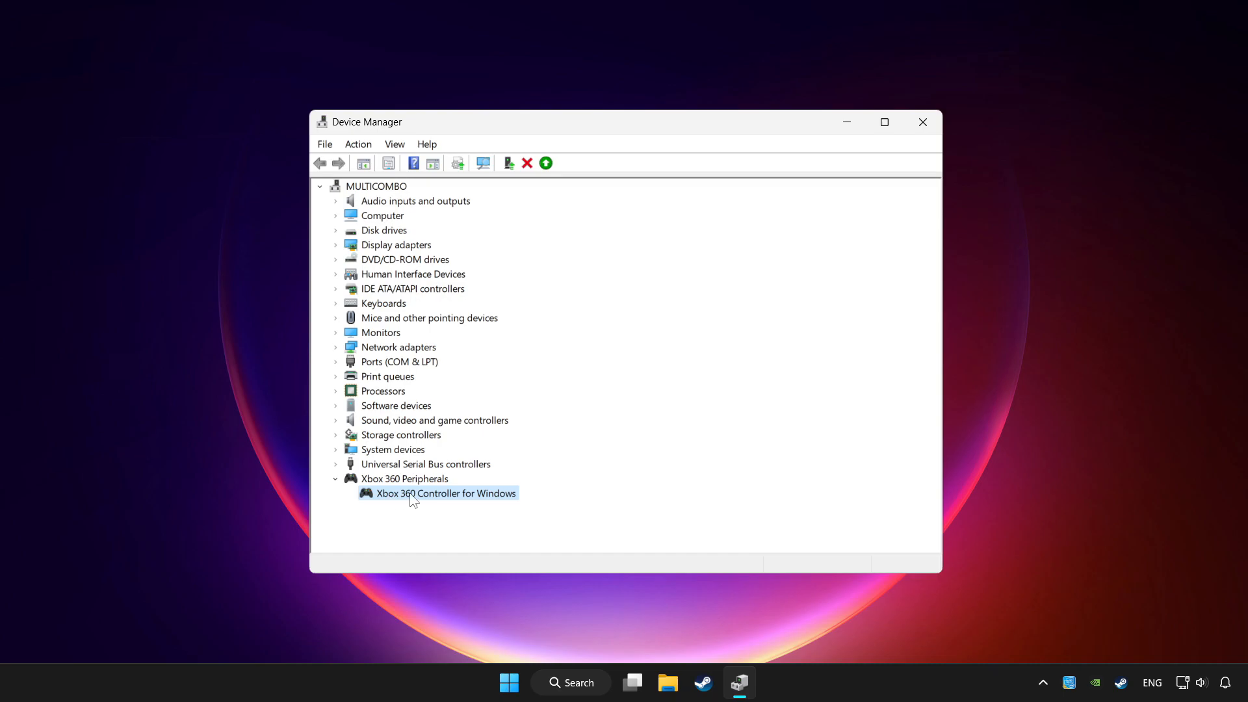
pyautogui.rightClick(444, 493)
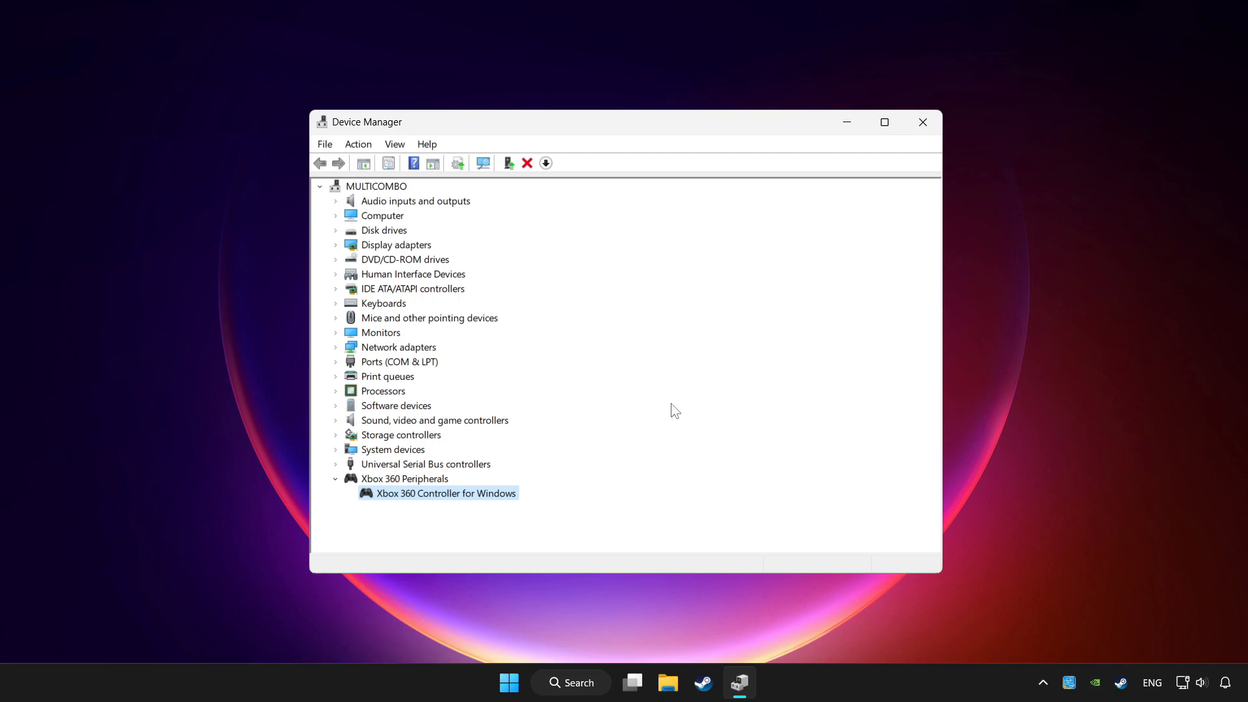
pyautogui.moveTo(540, 309)
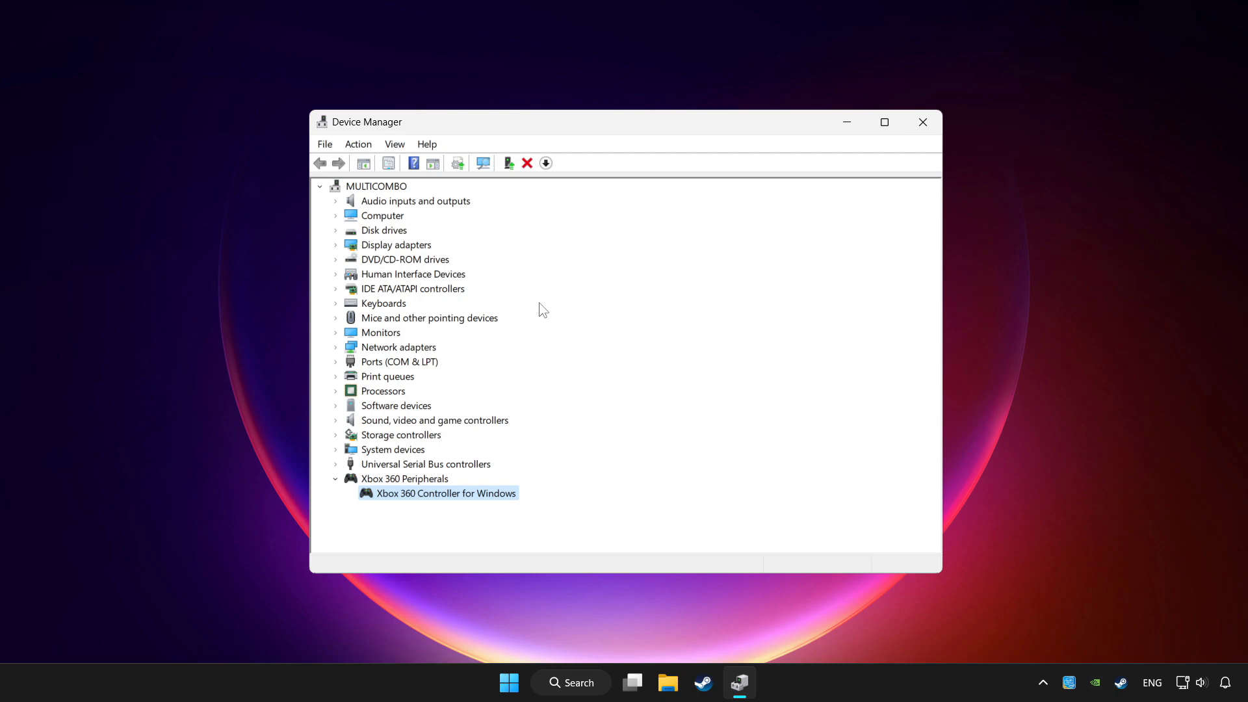
pyautogui.moveTo(561, 274)
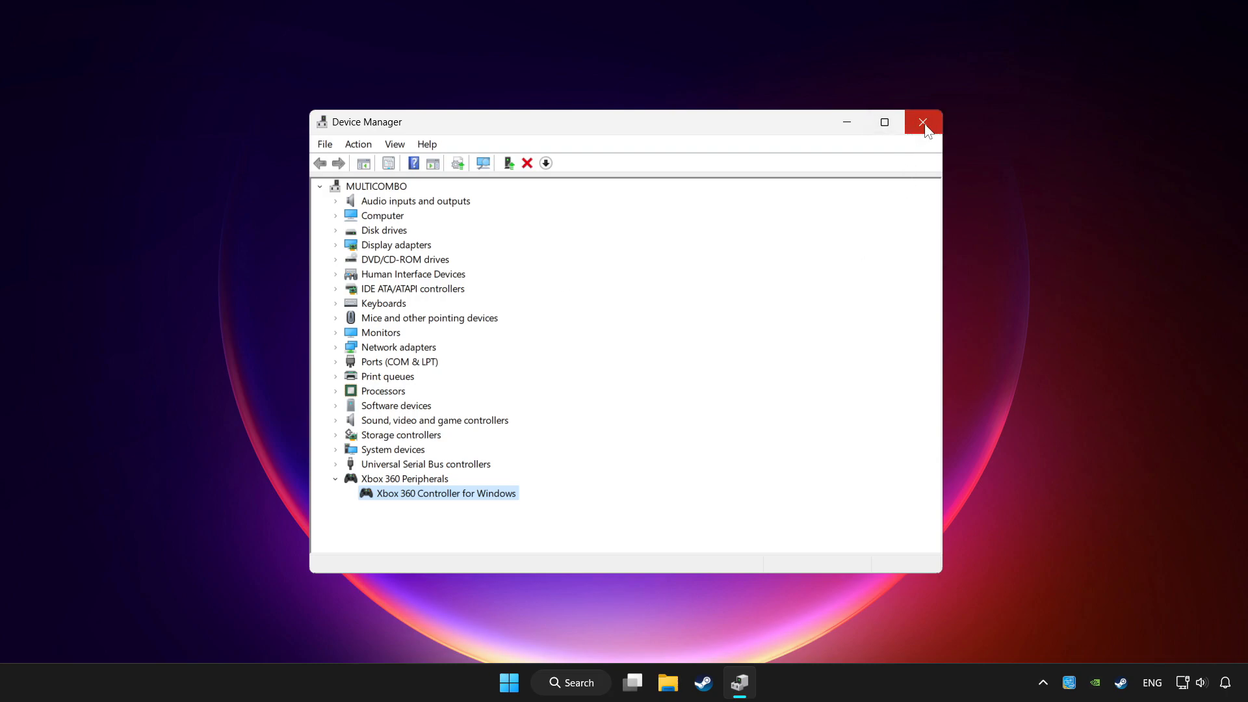
pyautogui.click(923, 121)
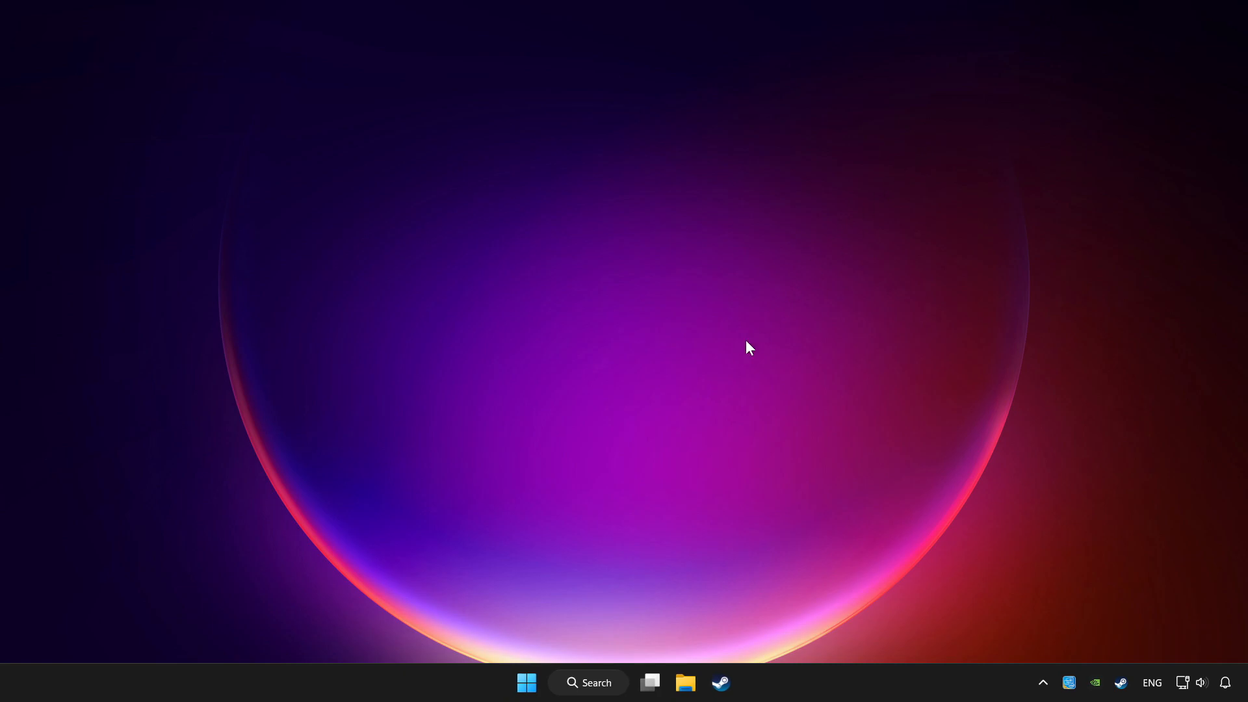
# Search Windows for "controller" to surface Set up USB game controllers
pyautogui.click(588, 682)
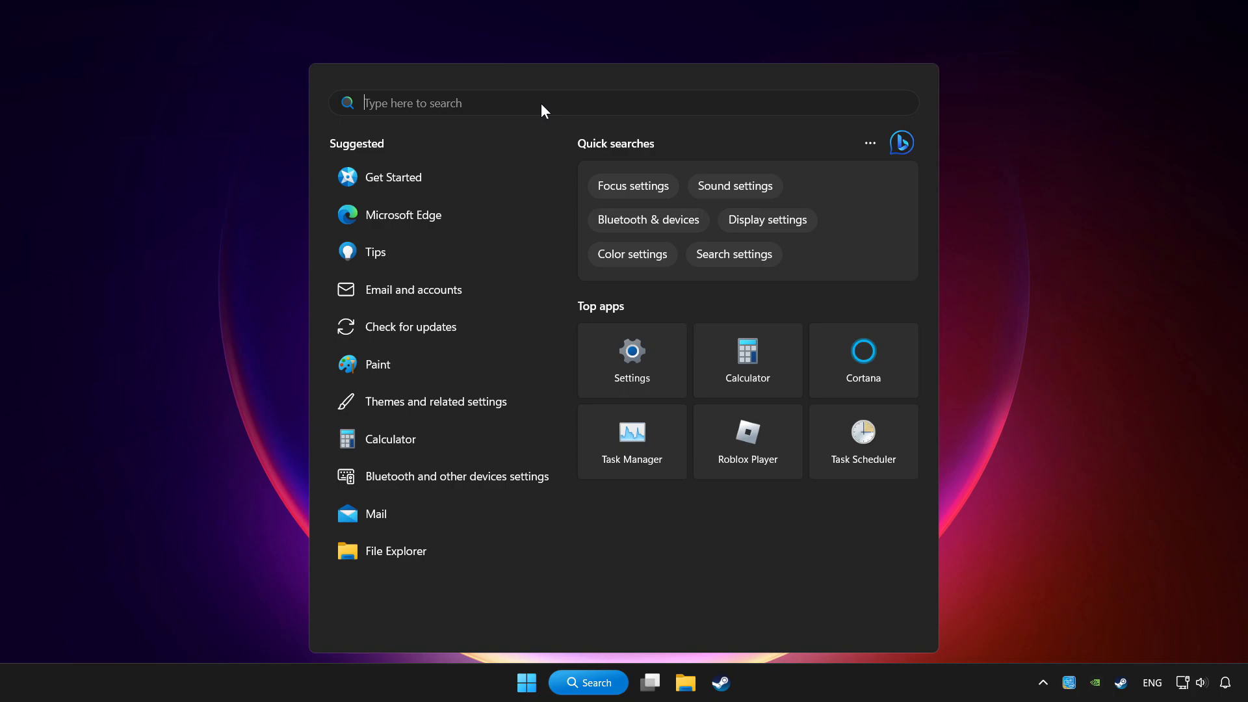
pyautogui.write('controller')
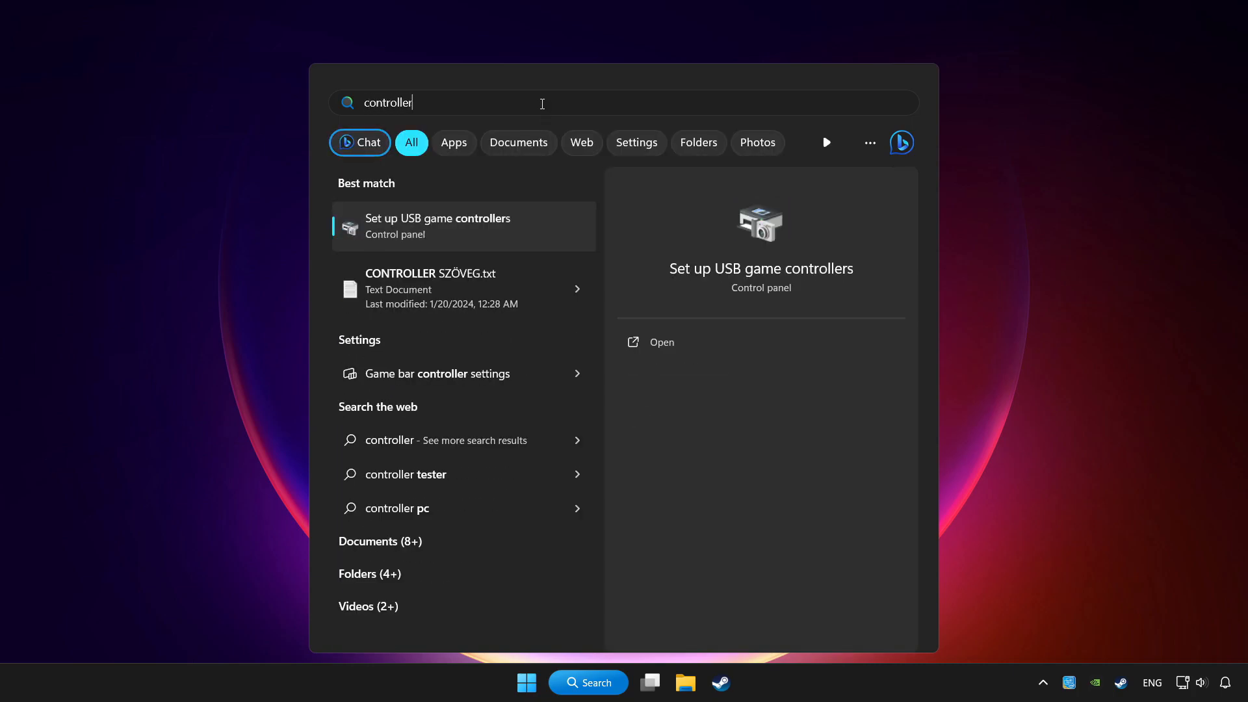
pyautogui.moveTo(471, 231)
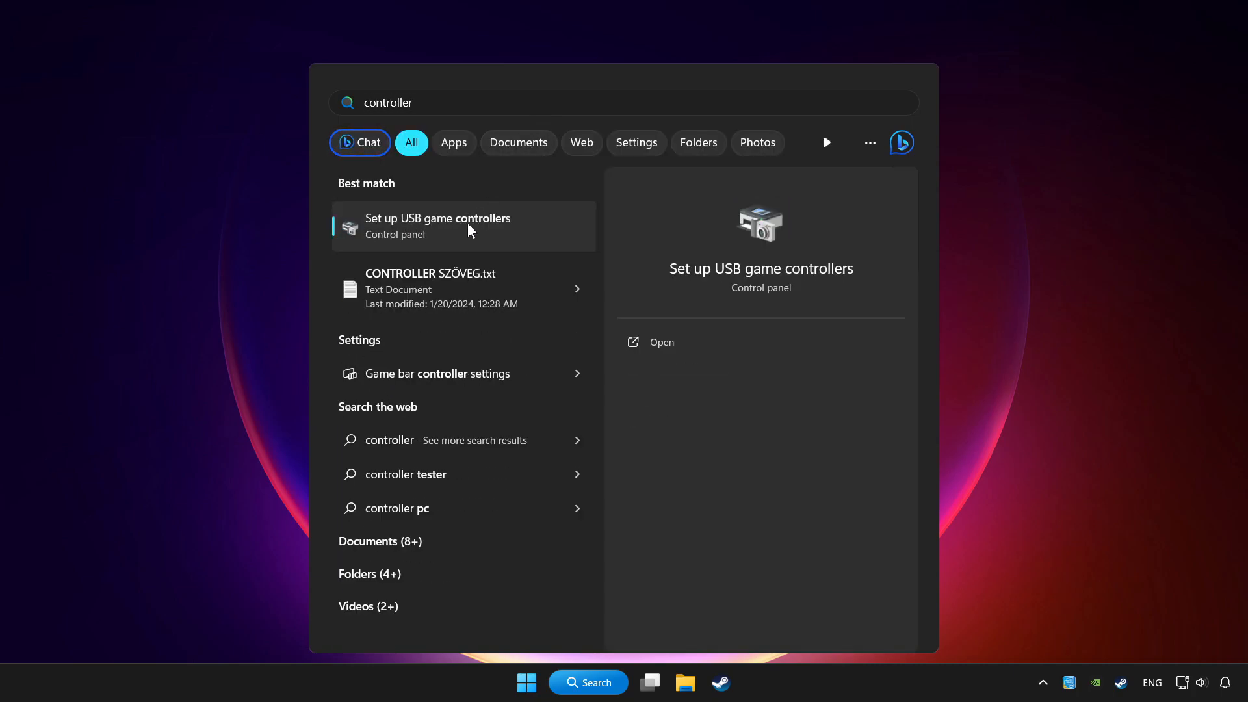
pyautogui.moveTo(539, 239)
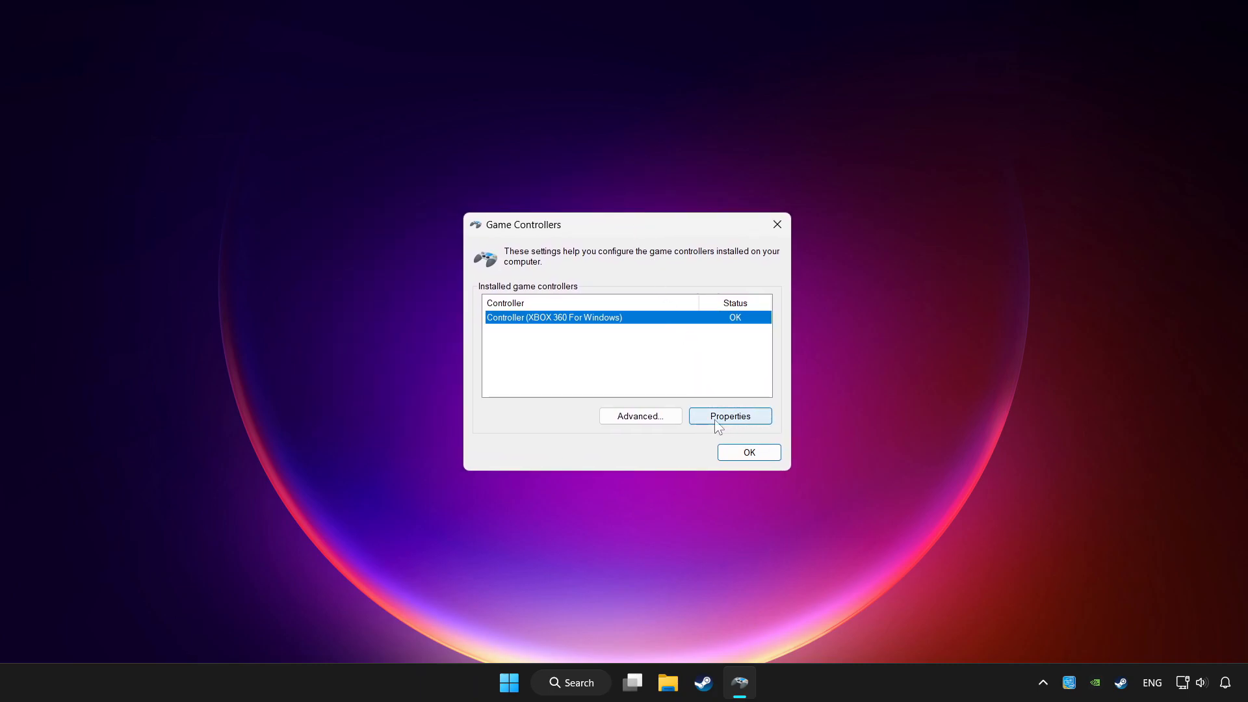
# Open Properties for Controller (XBOX 360 For Windows) and go to its Settings tab
pyautogui.click(729, 415)
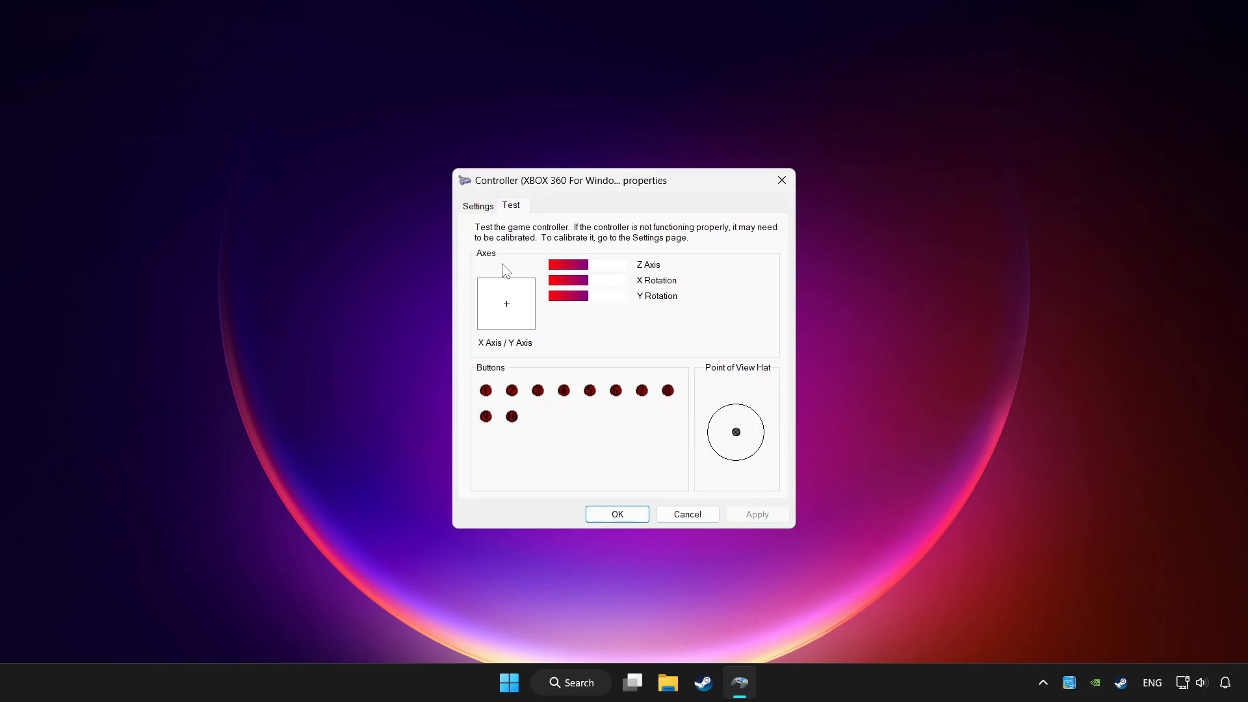
pyautogui.moveTo(485, 215)
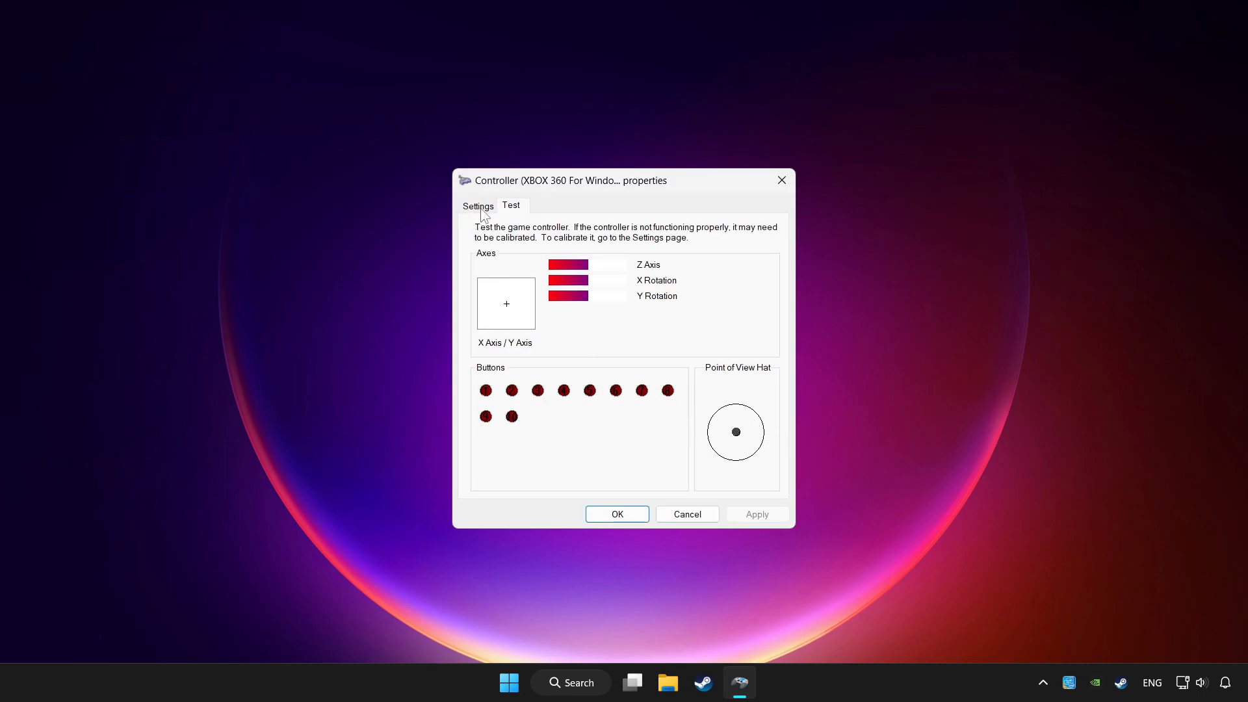
pyautogui.click(477, 205)
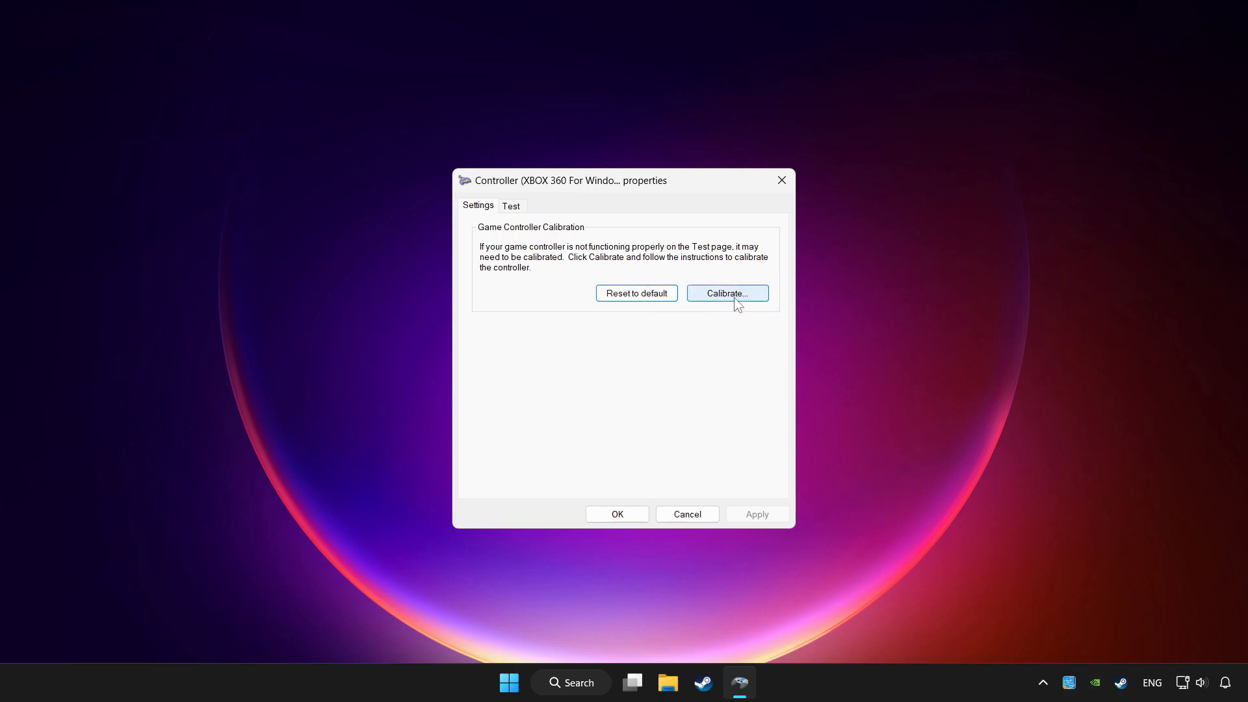
# Run the Calibrate wizard through Find Center Point and Axis Calibration, then Finish
pyautogui.click(726, 293)
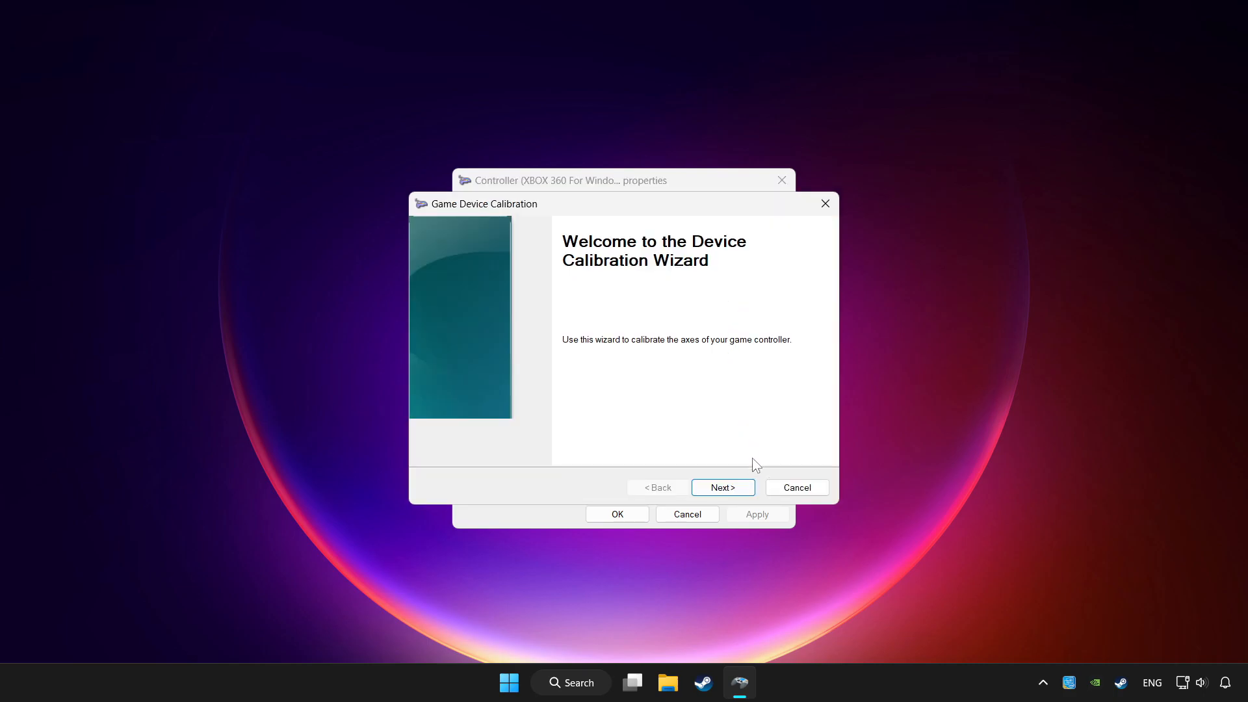
pyautogui.click(721, 487)
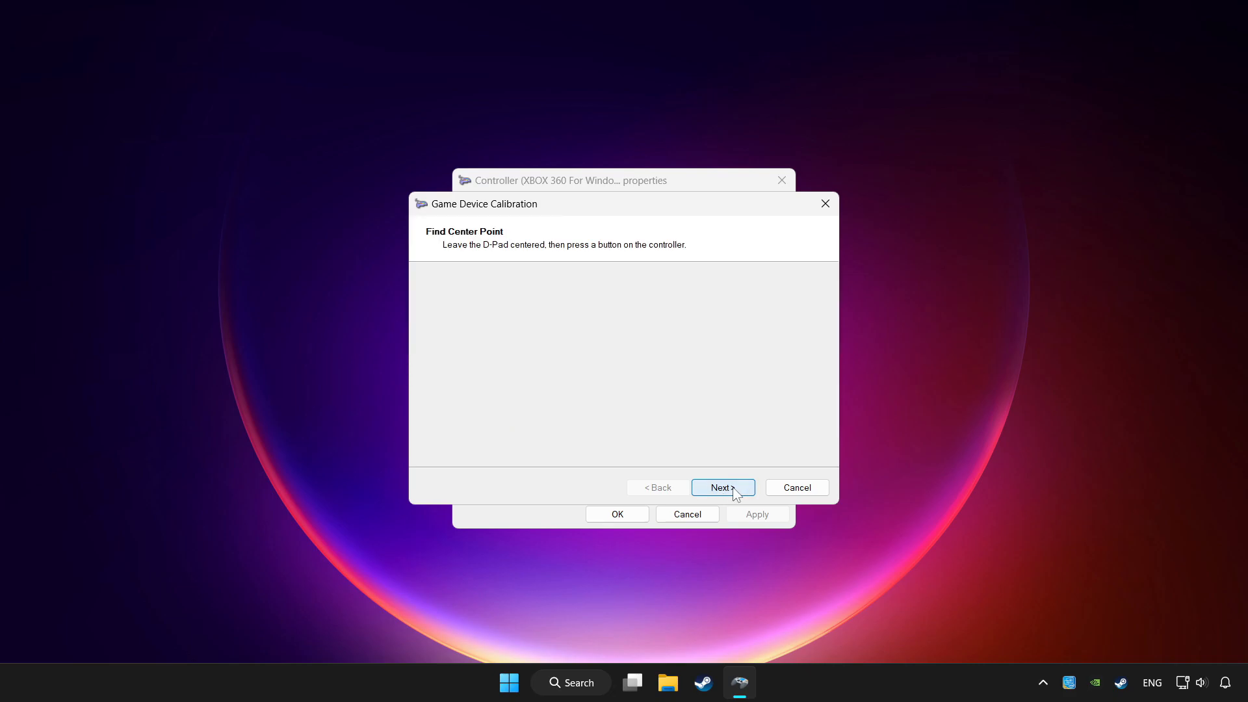
pyautogui.click(720, 486)
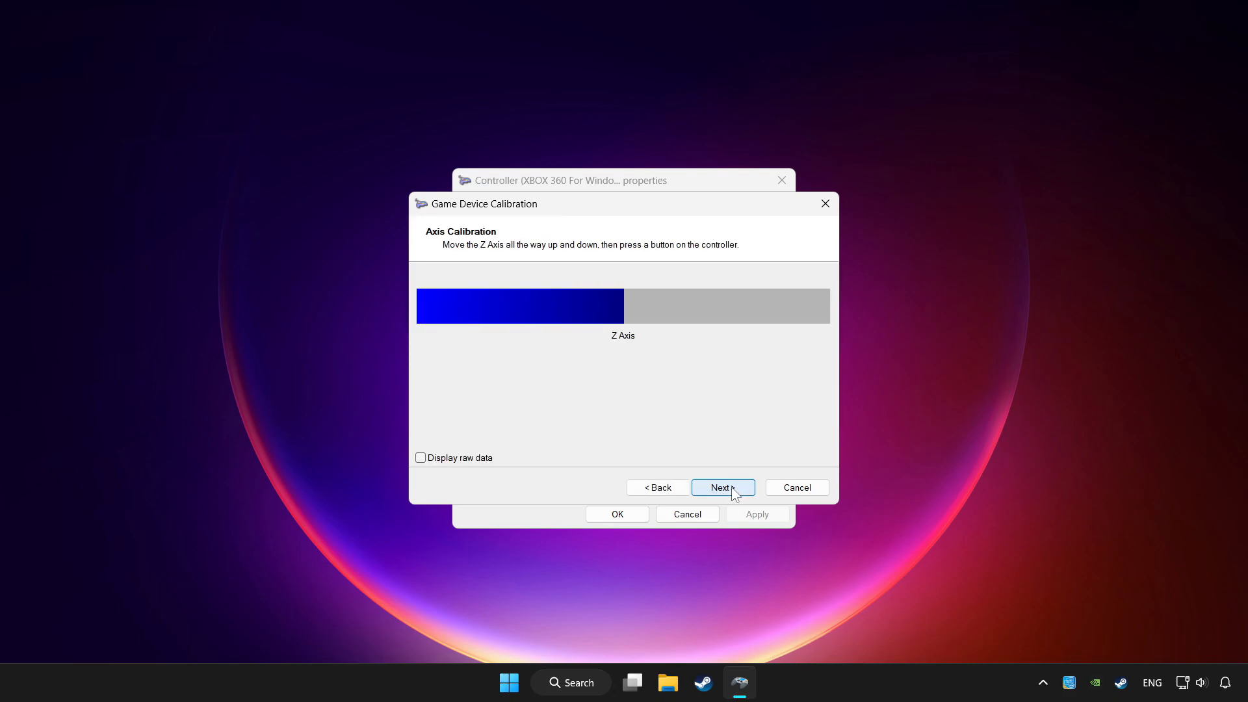
pyautogui.click(721, 487)
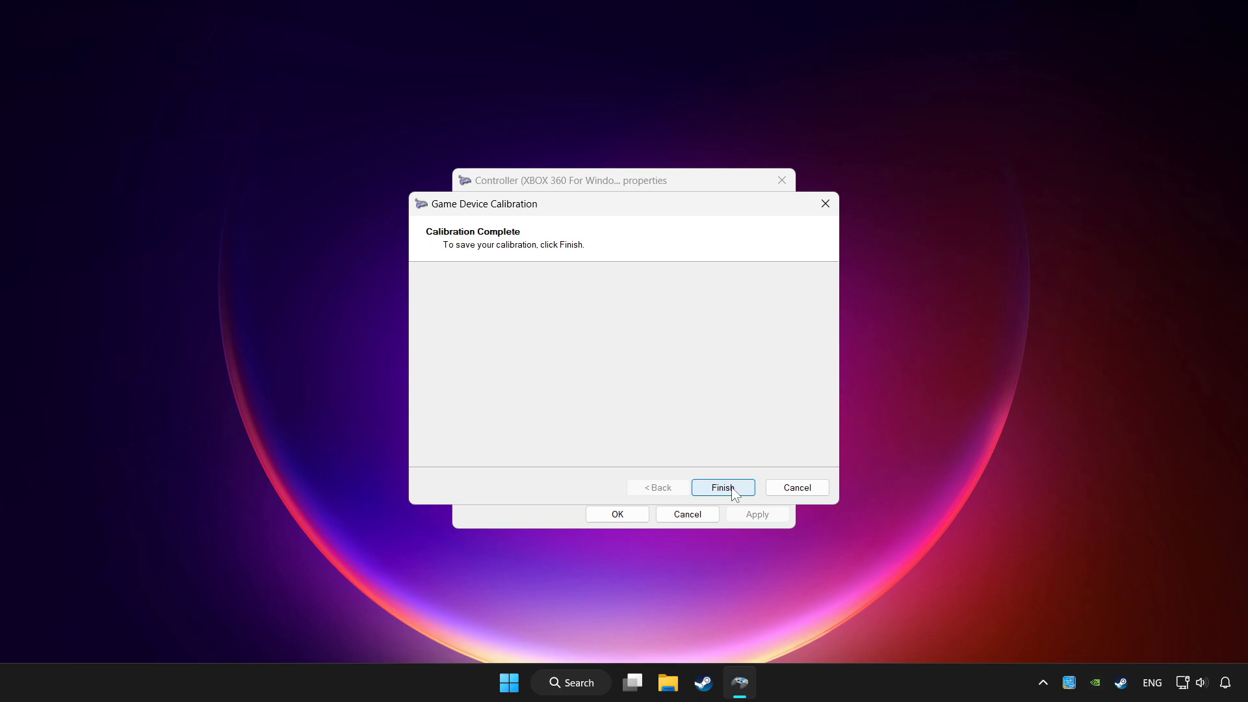
pyautogui.click(721, 487)
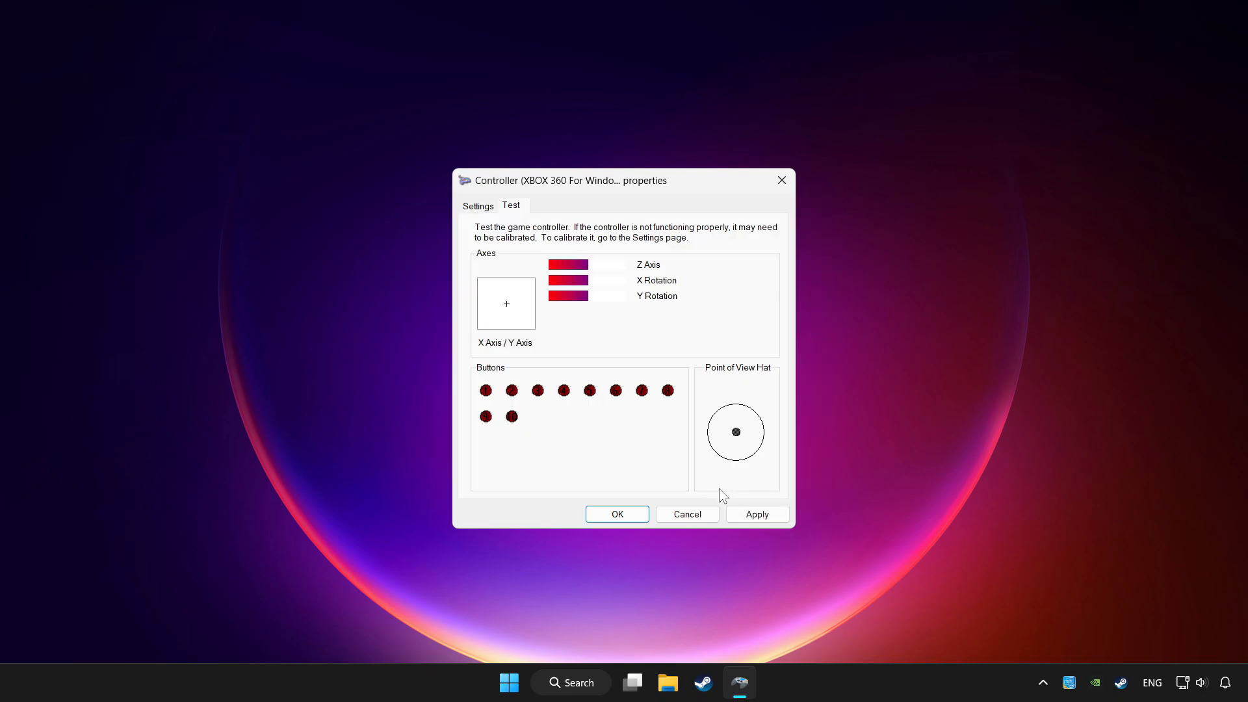
# Apply the calibration, then OK out of the controller properties and Game Controllers windows
pyautogui.click(755, 513)
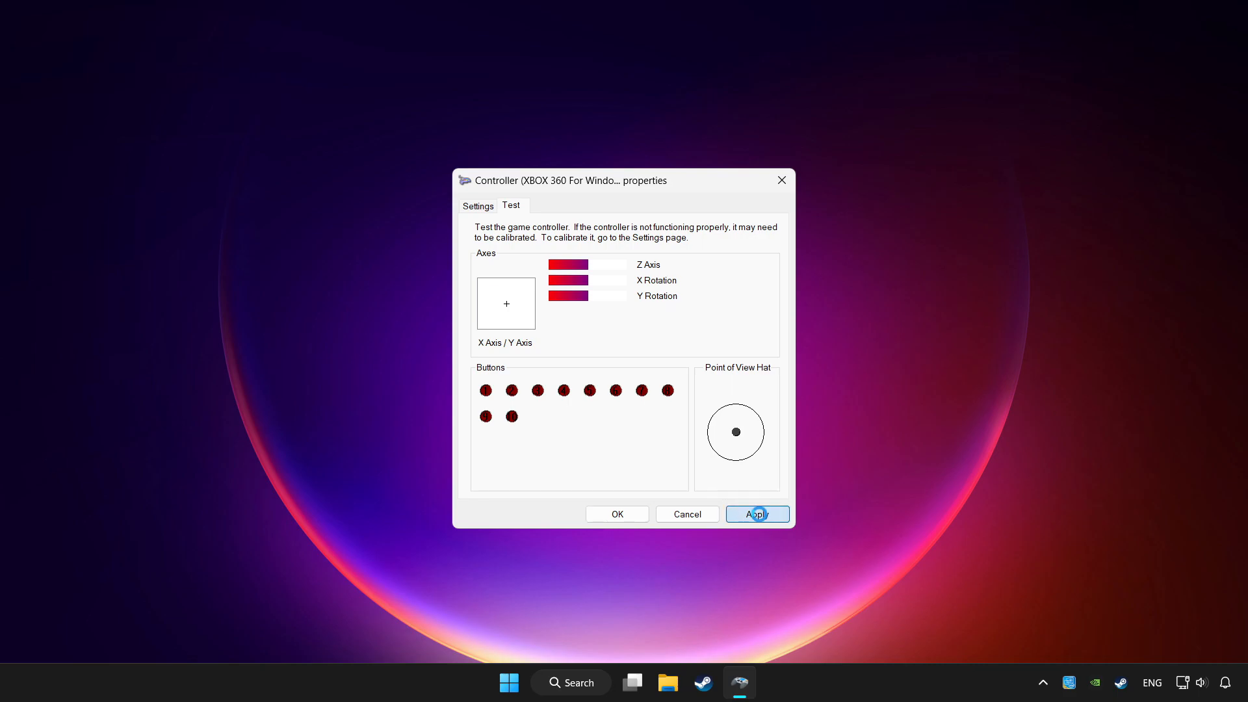
pyautogui.click(755, 513)
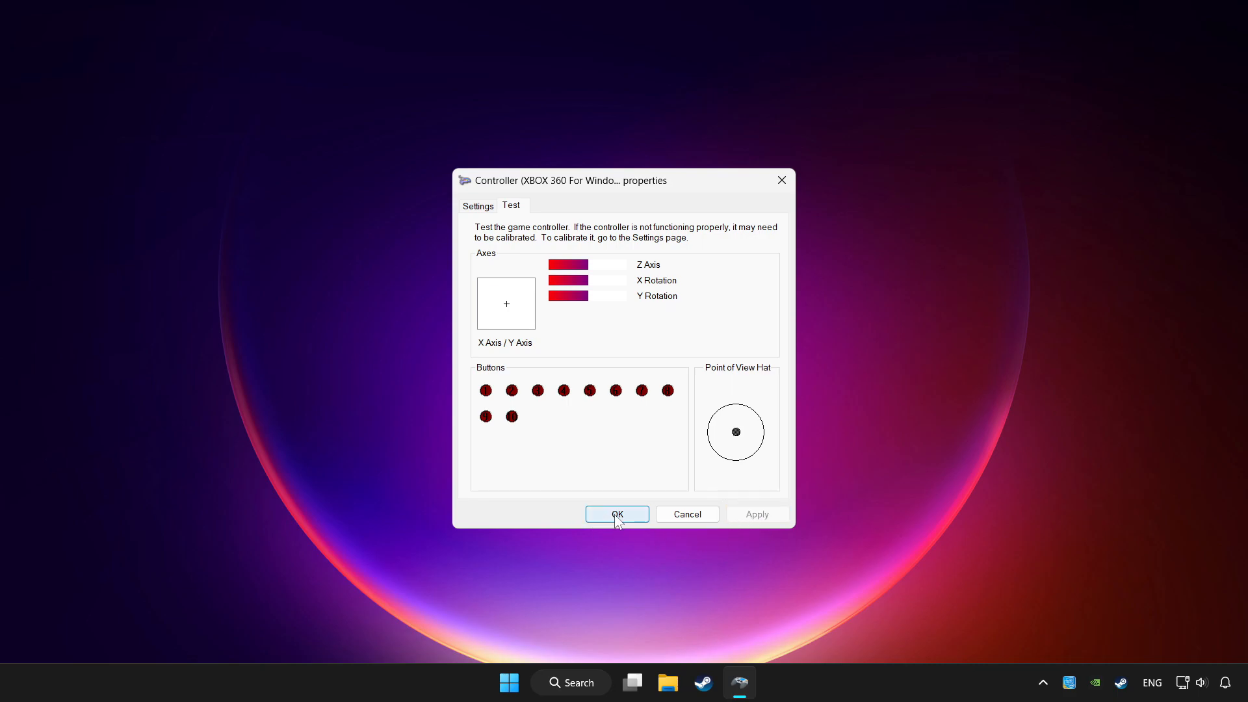
pyautogui.click(617, 514)
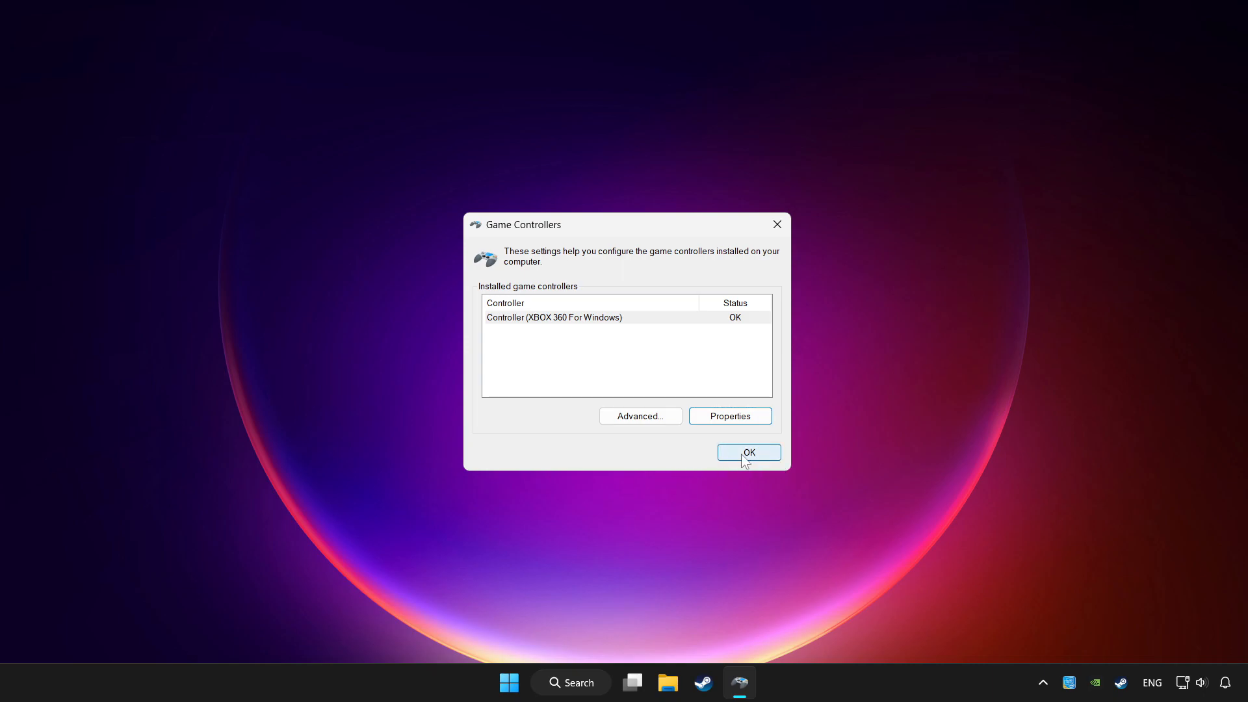
pyautogui.click(747, 452)
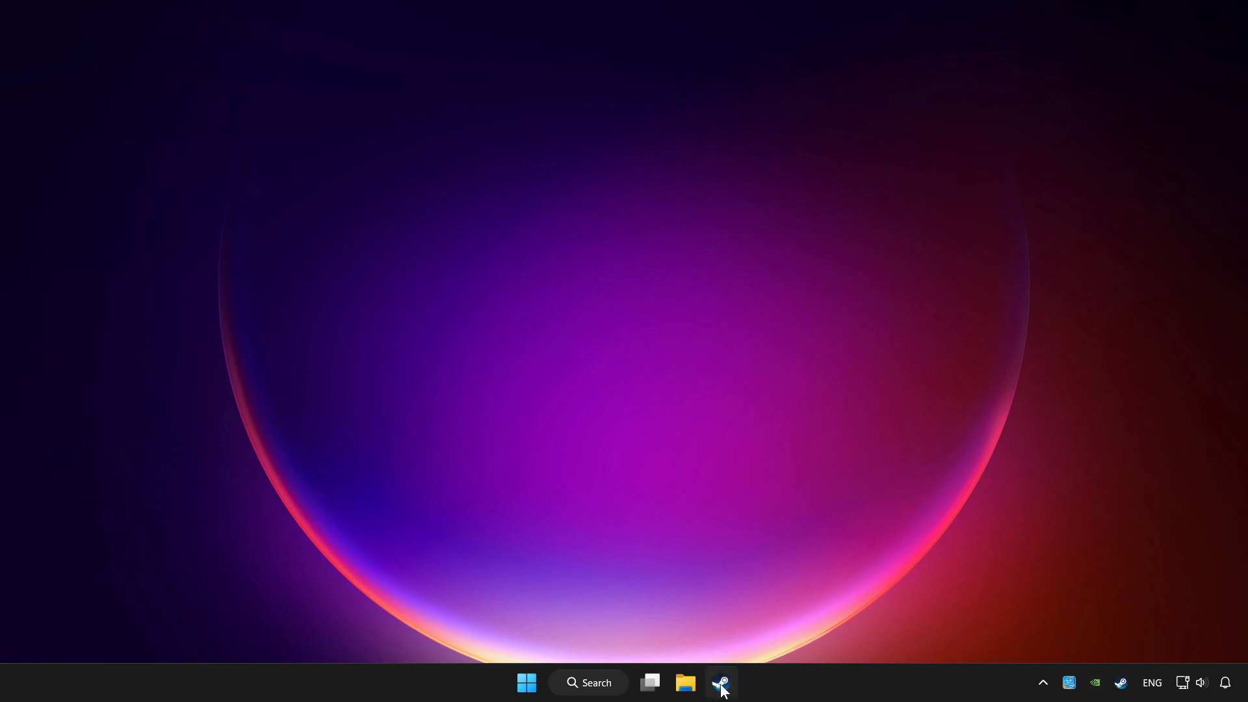
# Launch Steam and go to Library Home showing YOUR PROBLEMATIC GAME
pyautogui.click(720, 682)
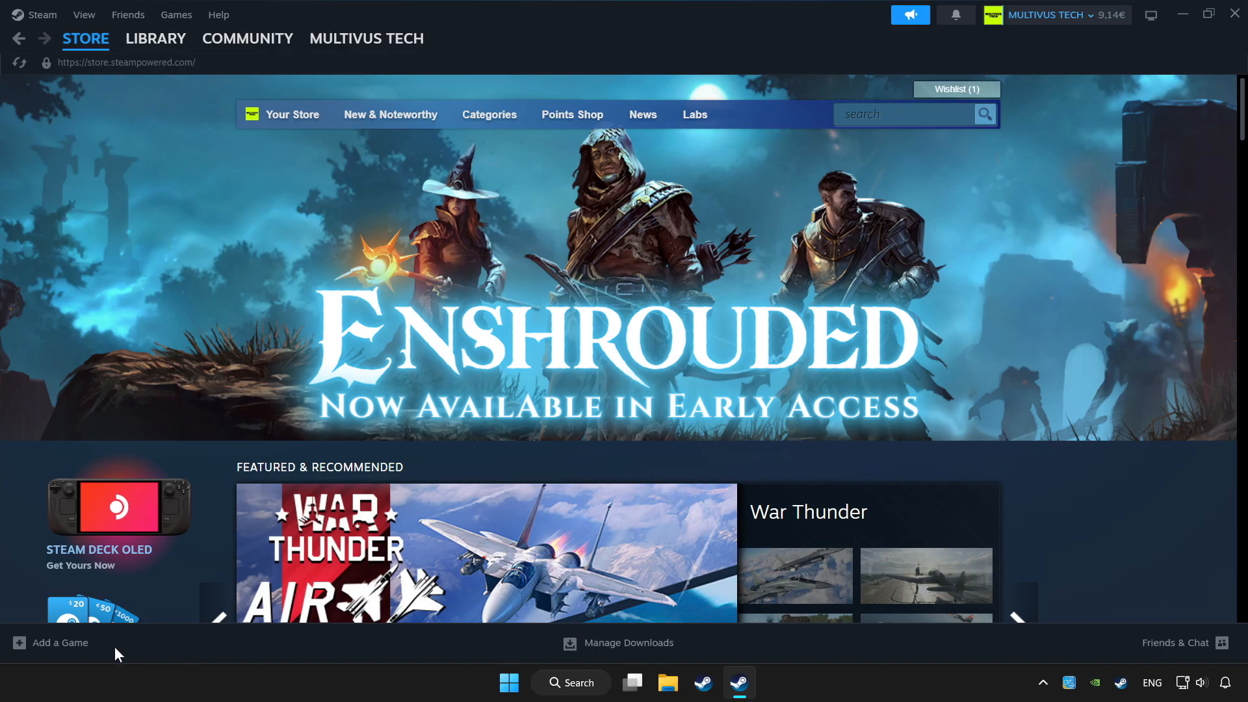
pyautogui.click(50, 642)
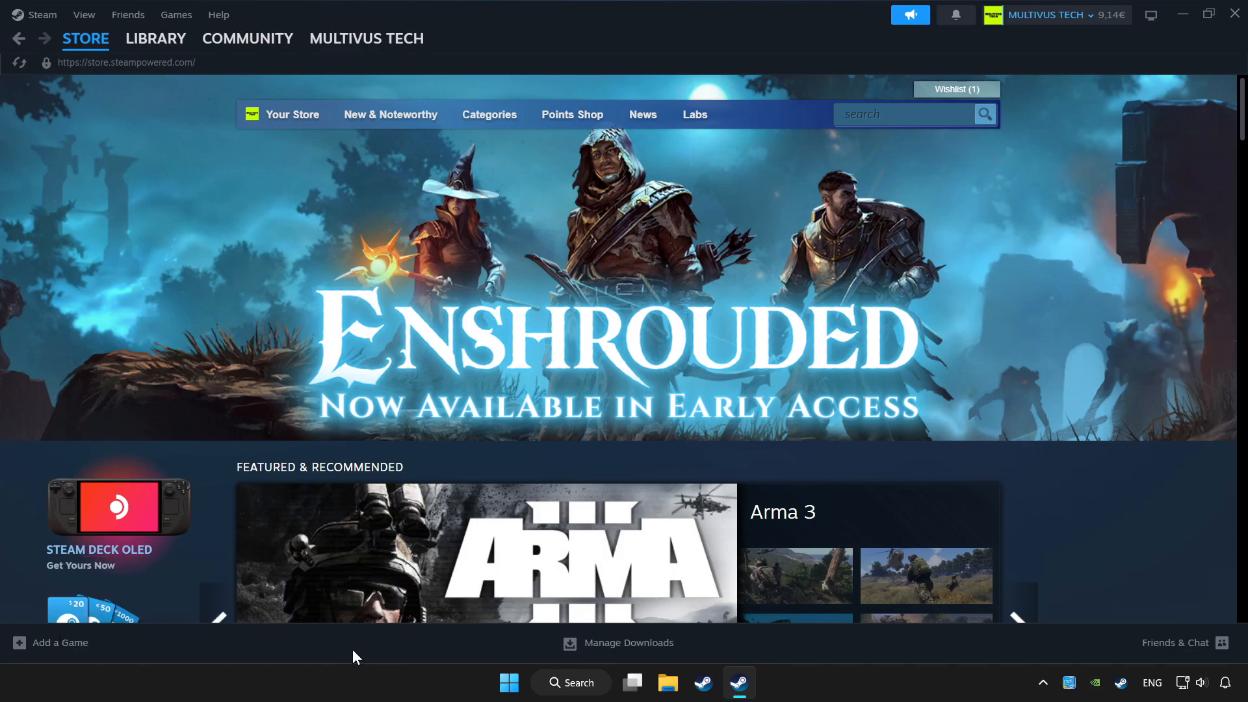
pyautogui.click(155, 39)
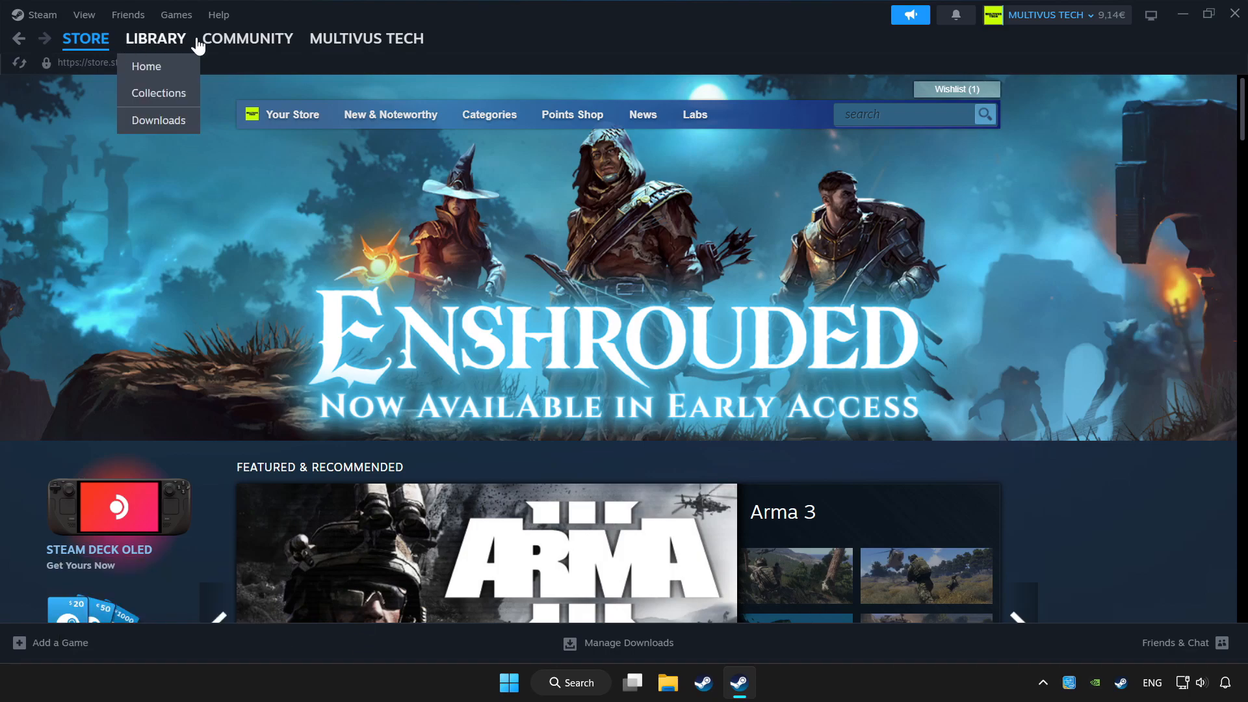
pyautogui.click(156, 38)
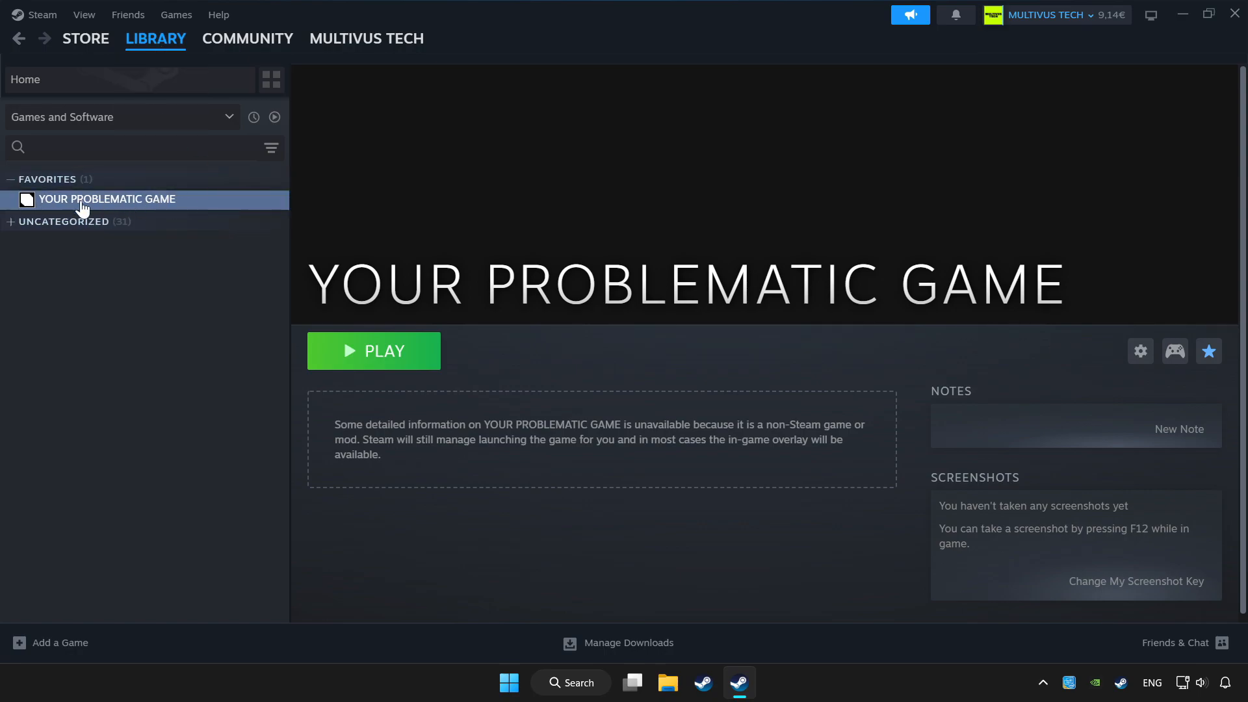
pyautogui.moveTo(1160, 408)
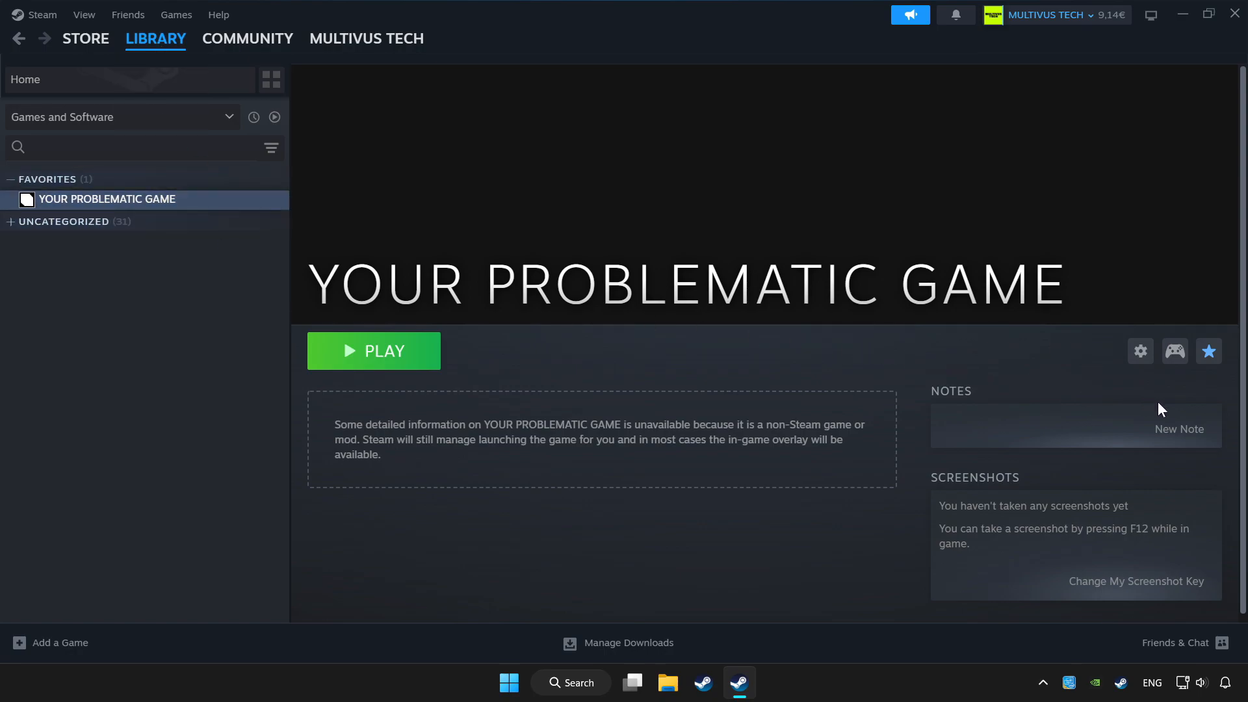
pyautogui.moveTo(1174, 351)
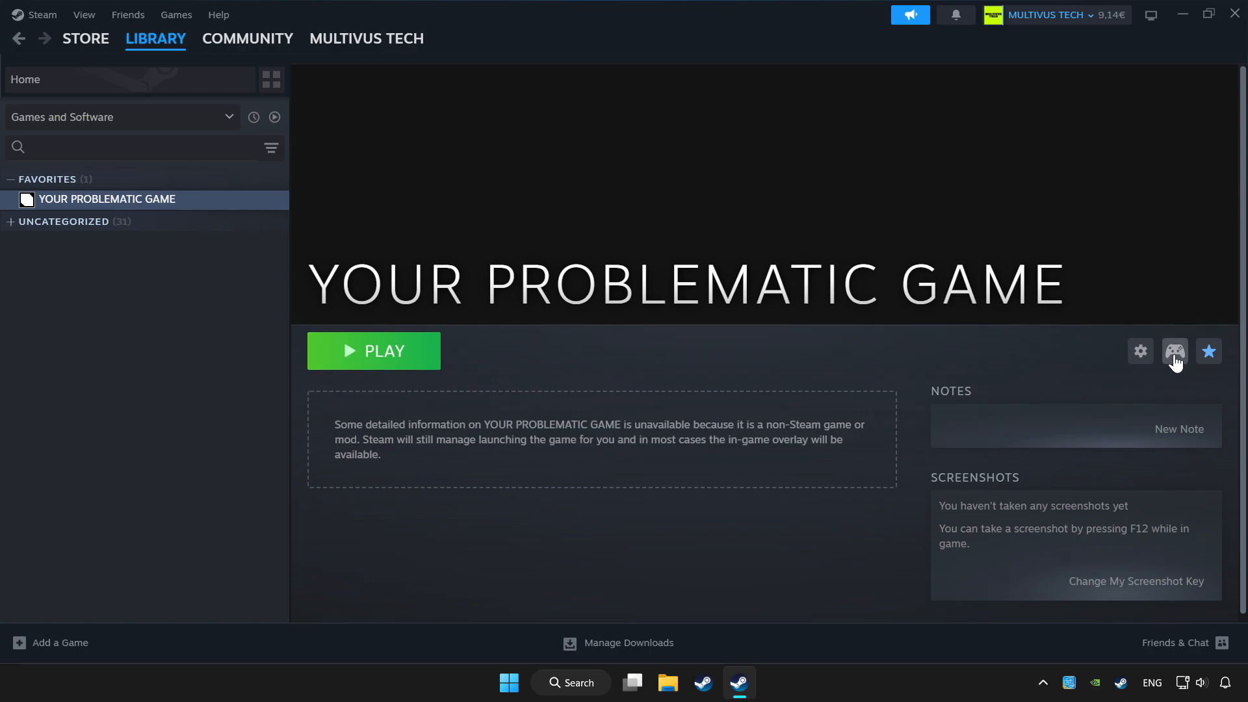
pyautogui.moveTo(1154, 358)
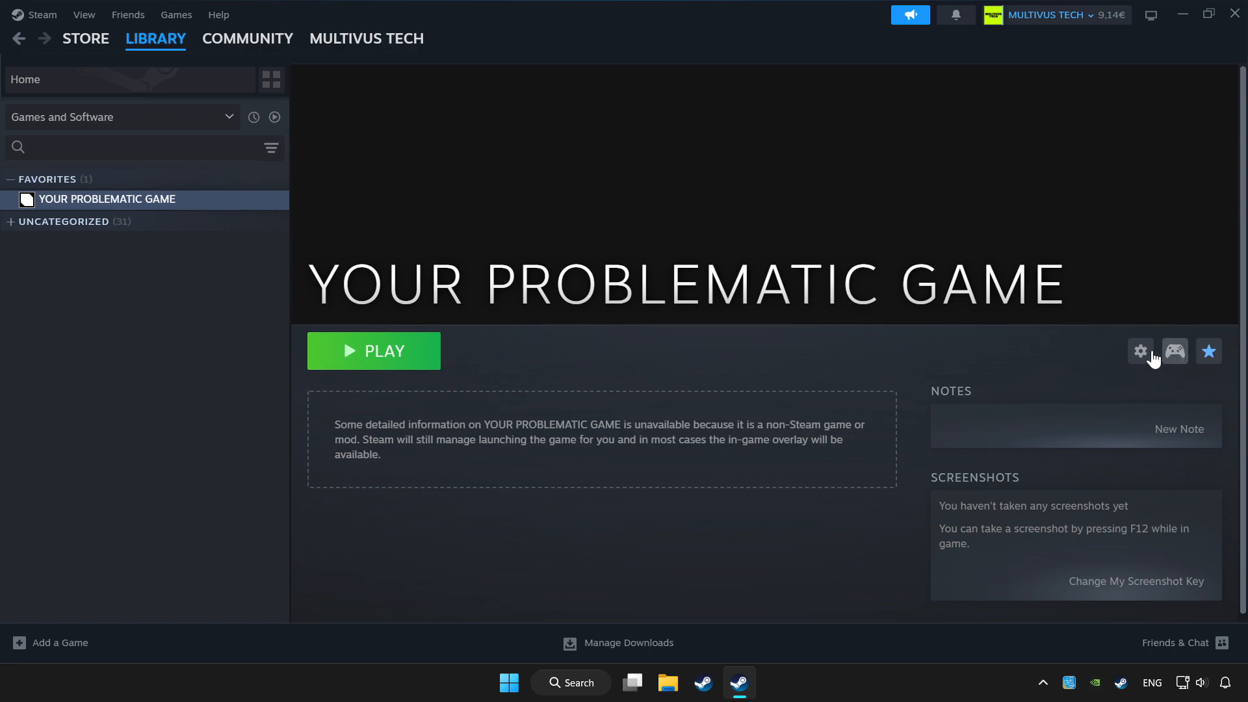
# Open the controller settings from the icon beside the gear on the game page
pyautogui.click(1174, 351)
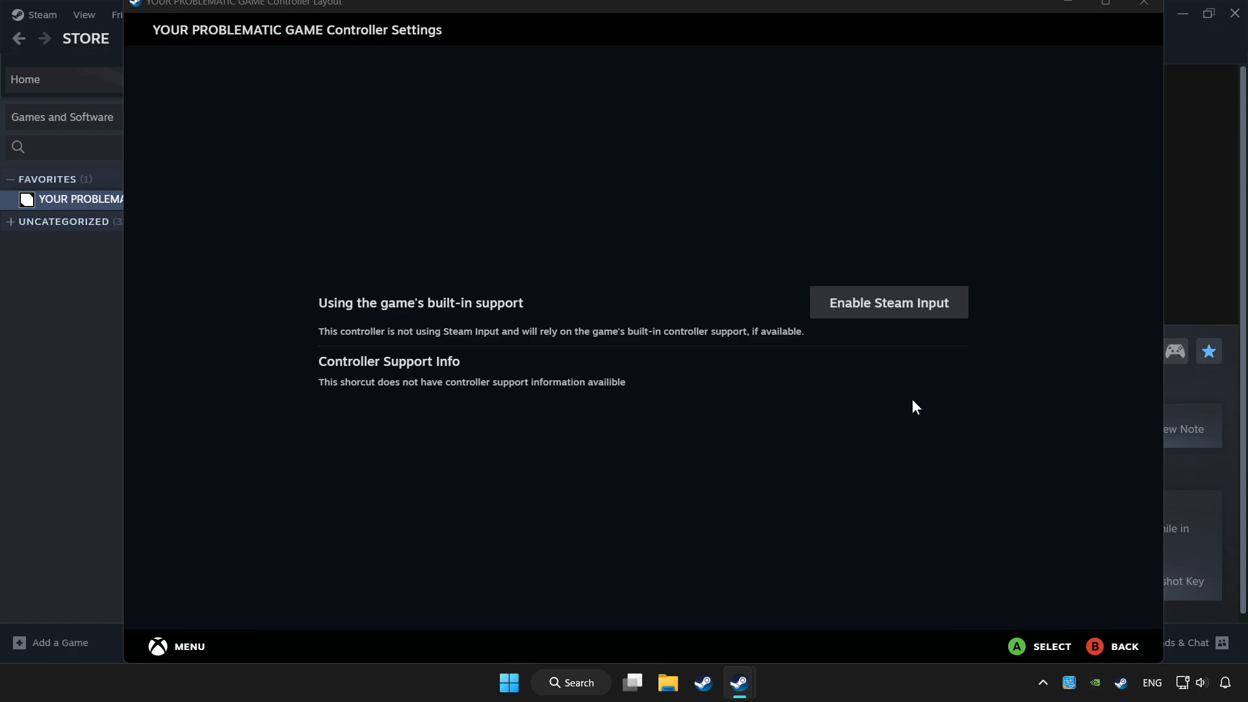
pyautogui.moveTo(888, 310)
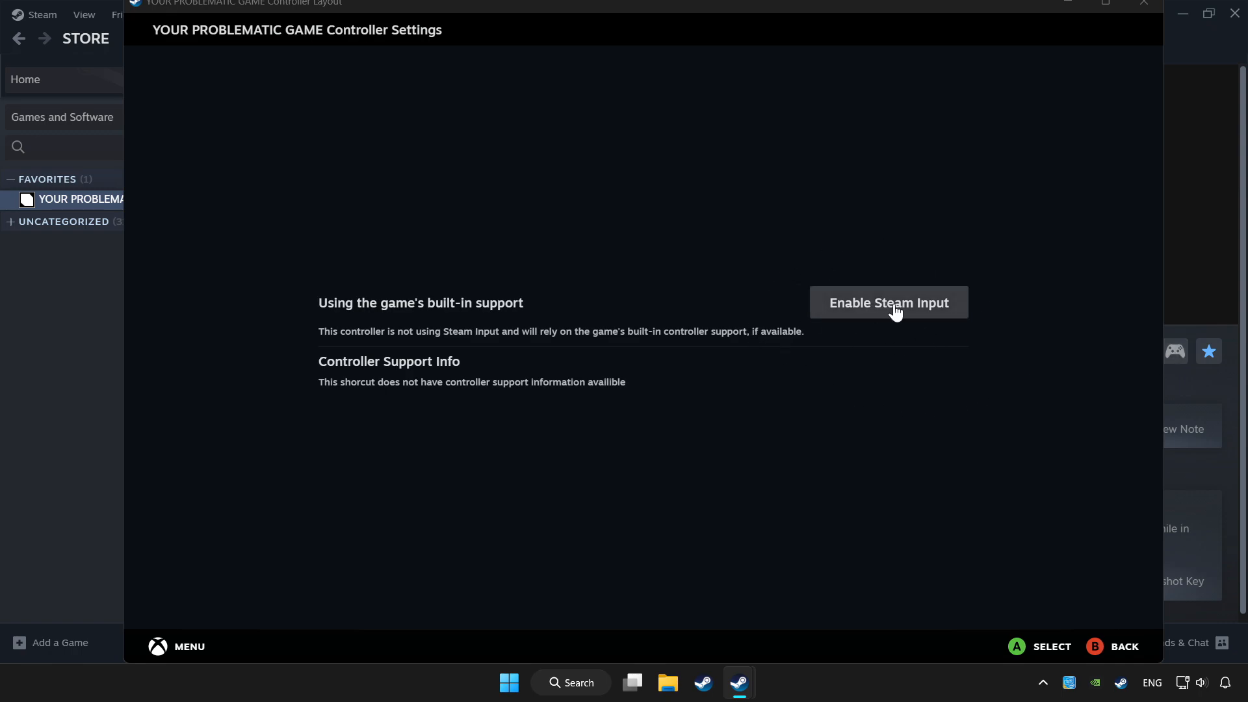
# Enable Steam Input for the game and pick the Gamepad layout
pyautogui.click(888, 302)
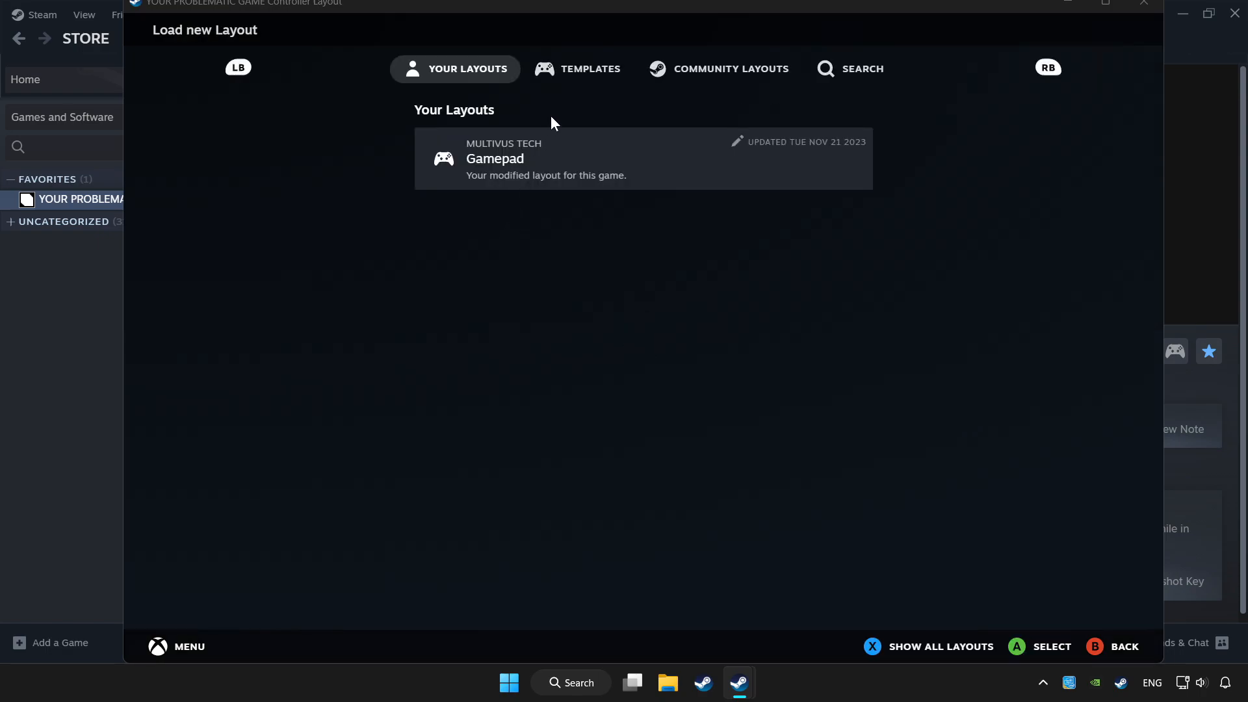
pyautogui.click(577, 68)
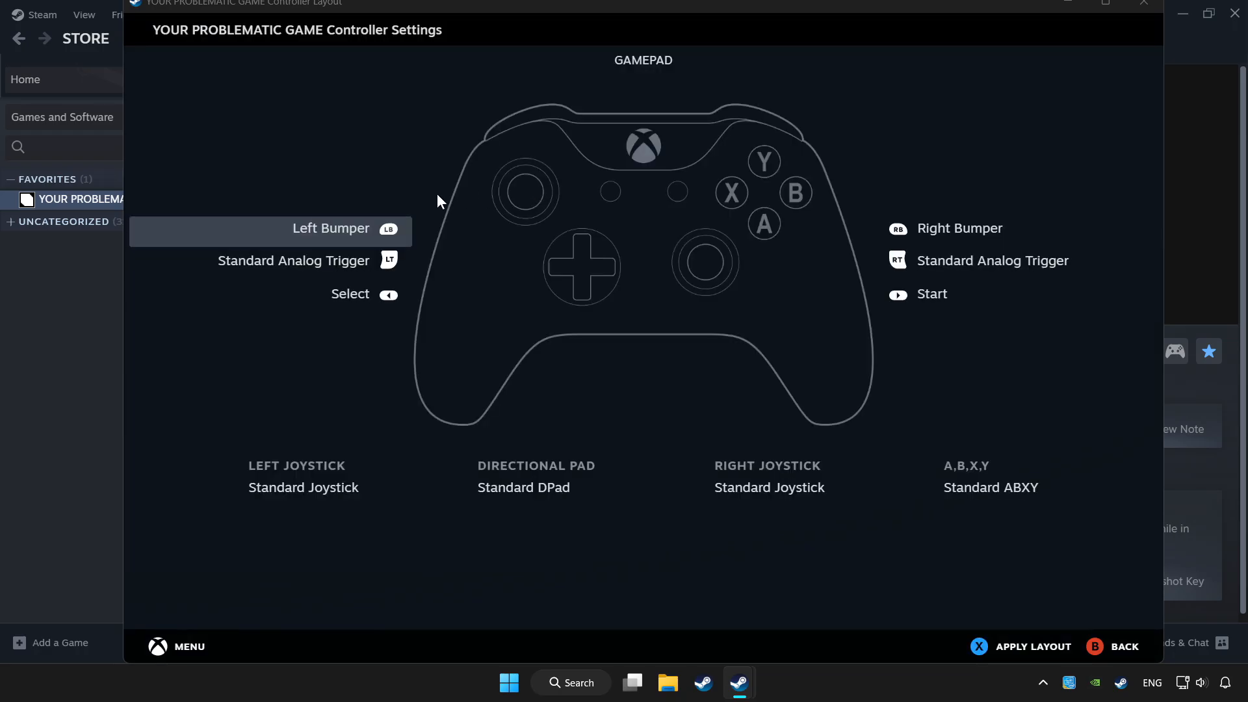
pyautogui.moveTo(745, 86)
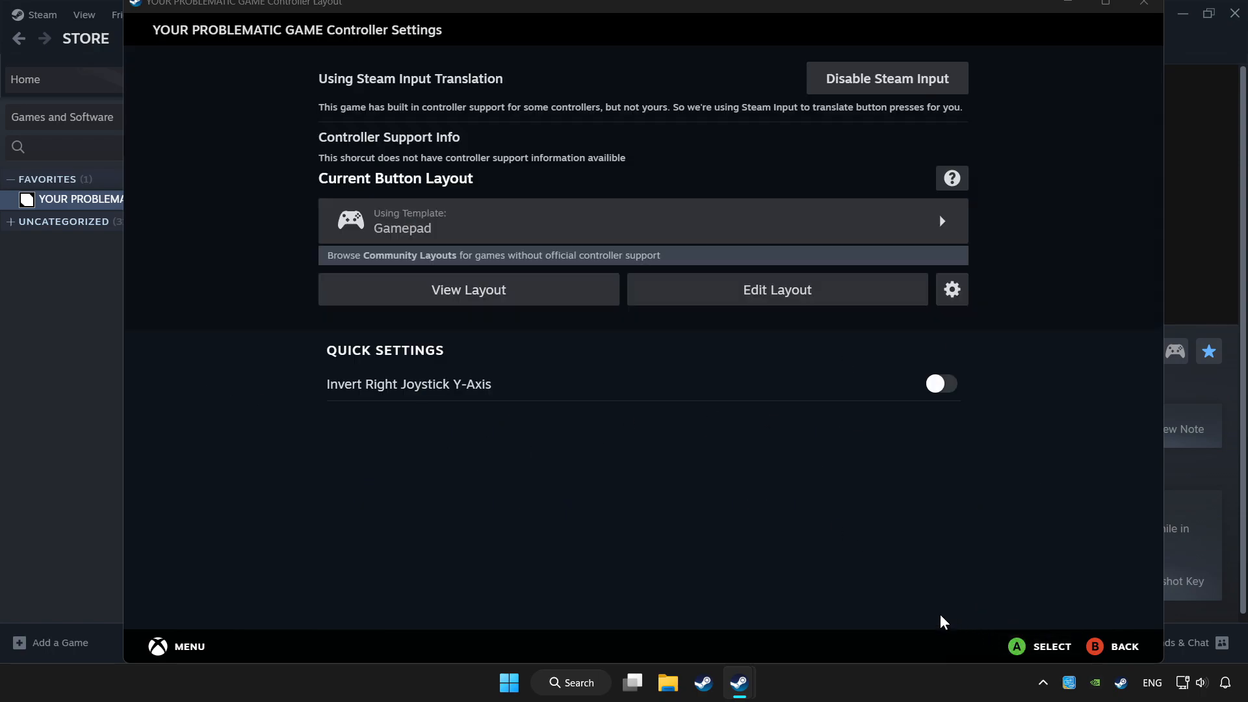
pyautogui.moveTo(927, 603)
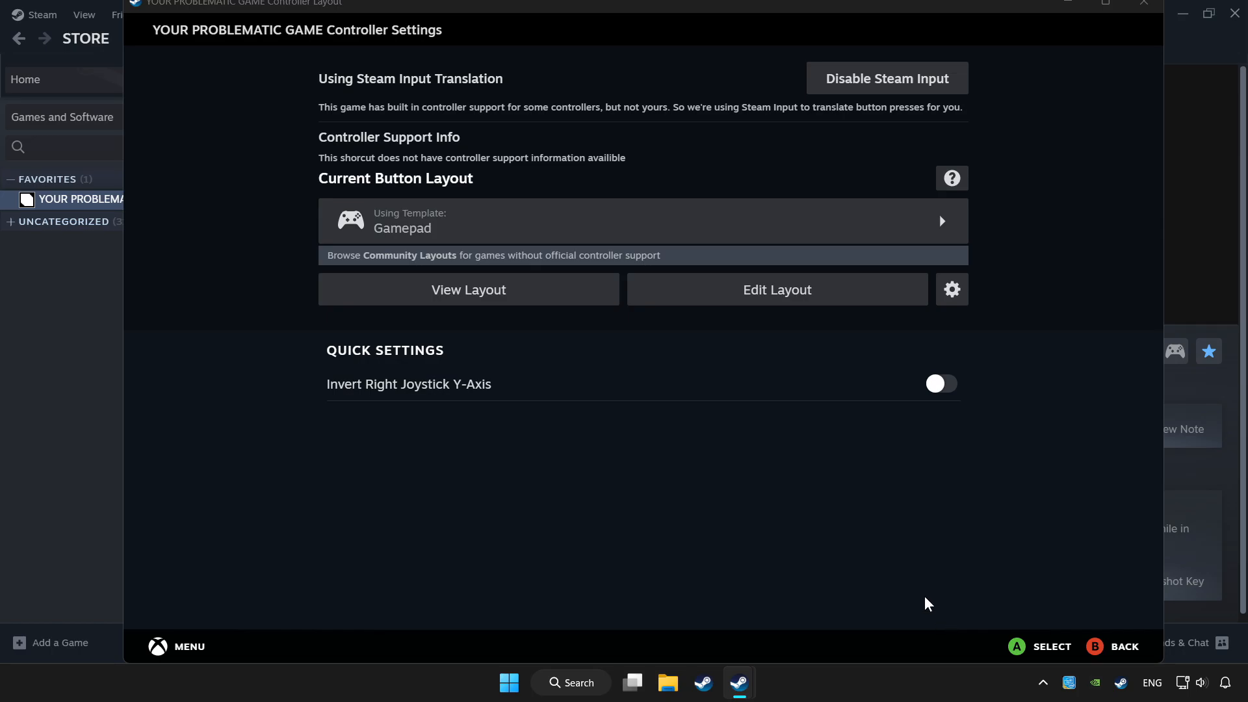
pyautogui.moveTo(1145, 6)
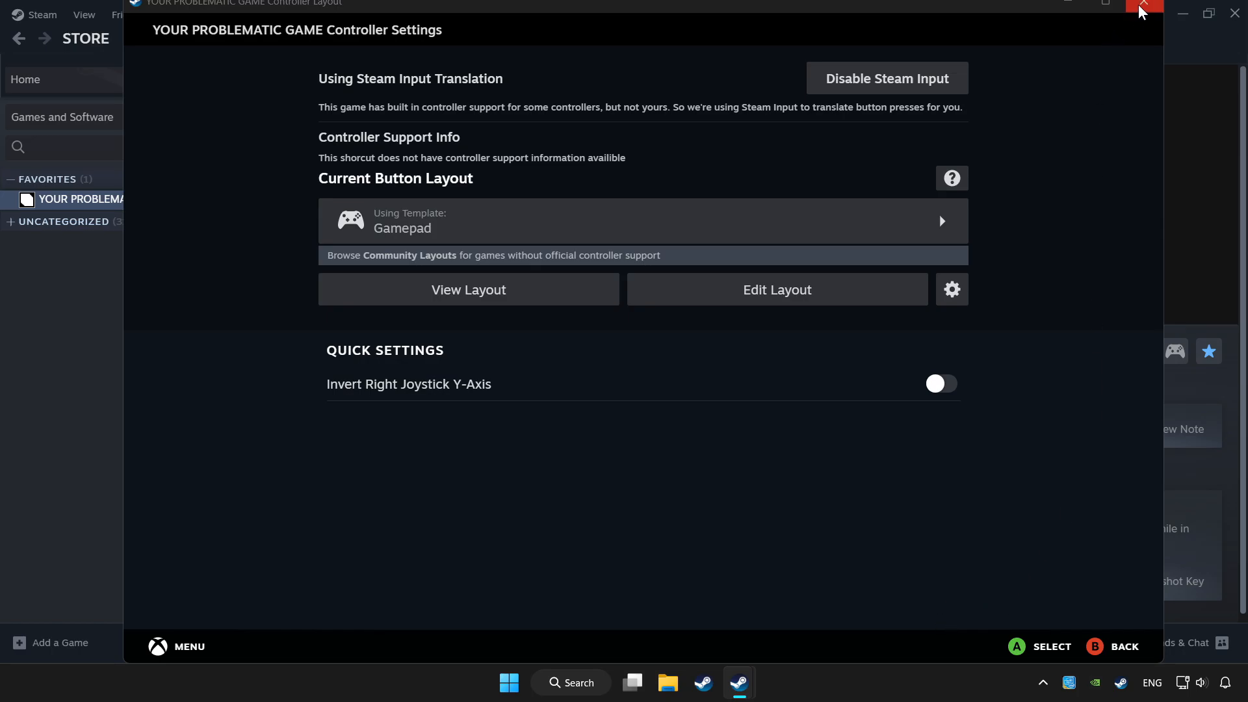
# Close the Controller Settings window to return to the game's library page
pyautogui.click(1145, 6)
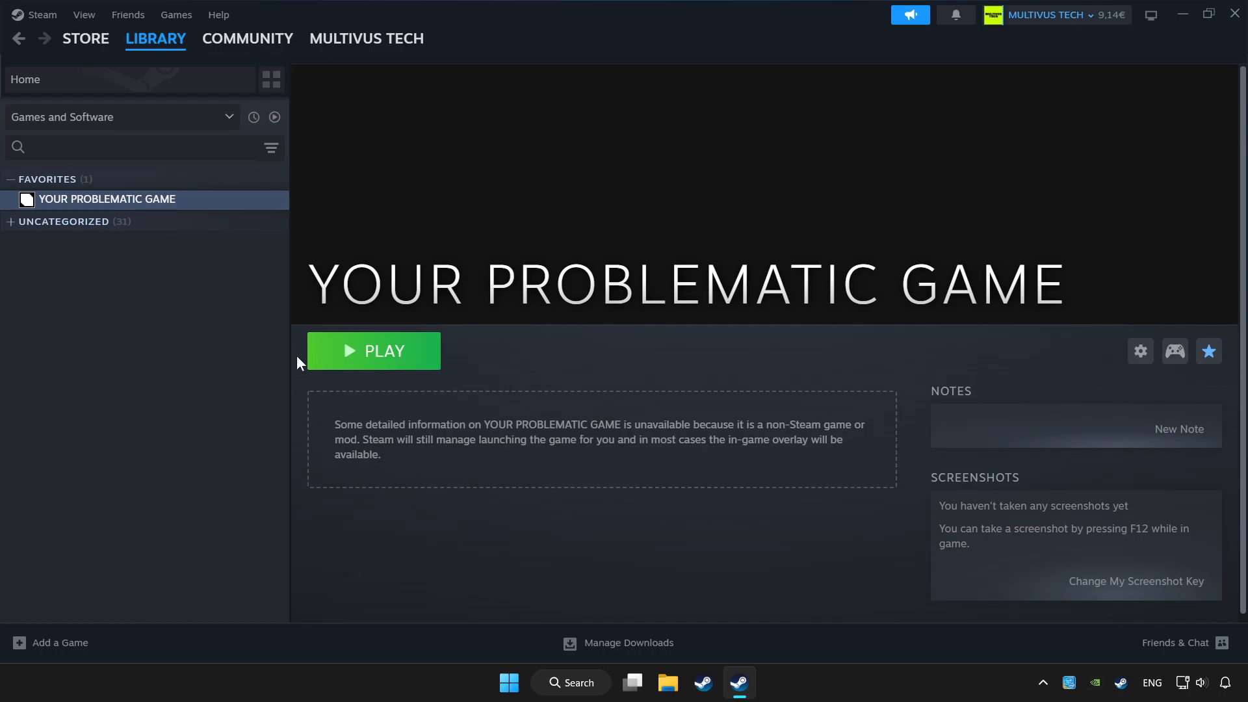